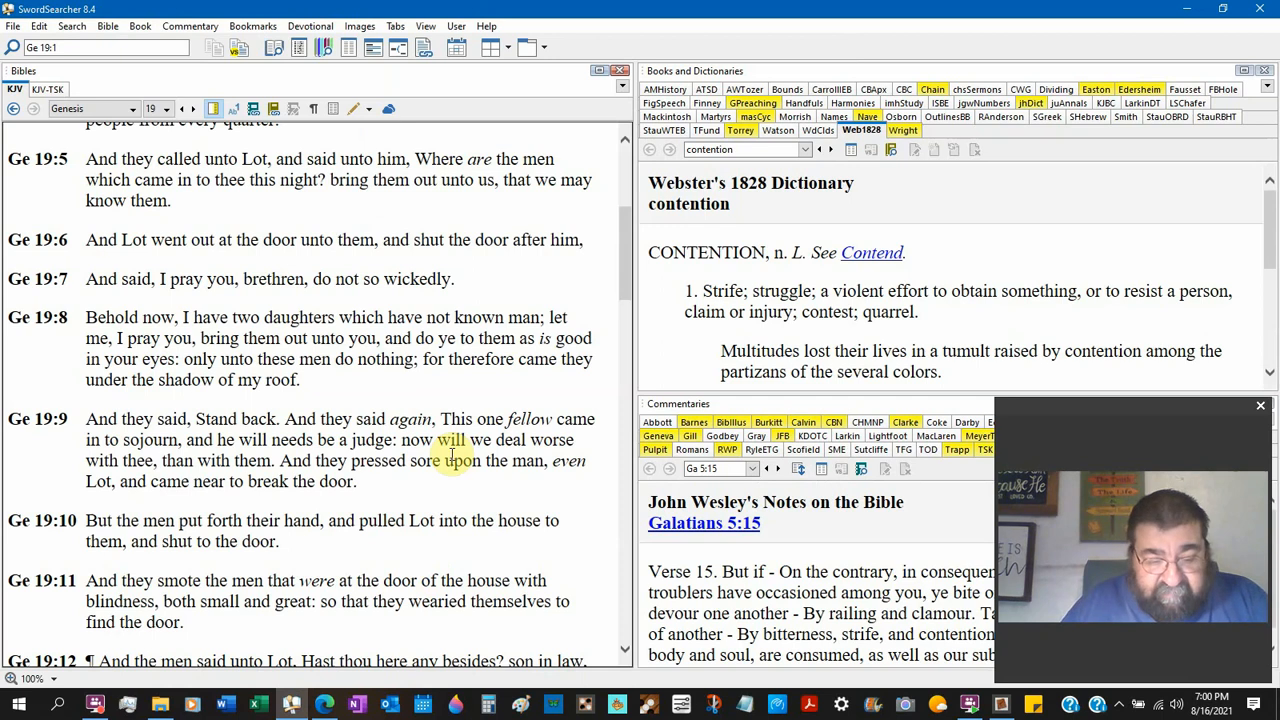
mouse_move(232, 218)
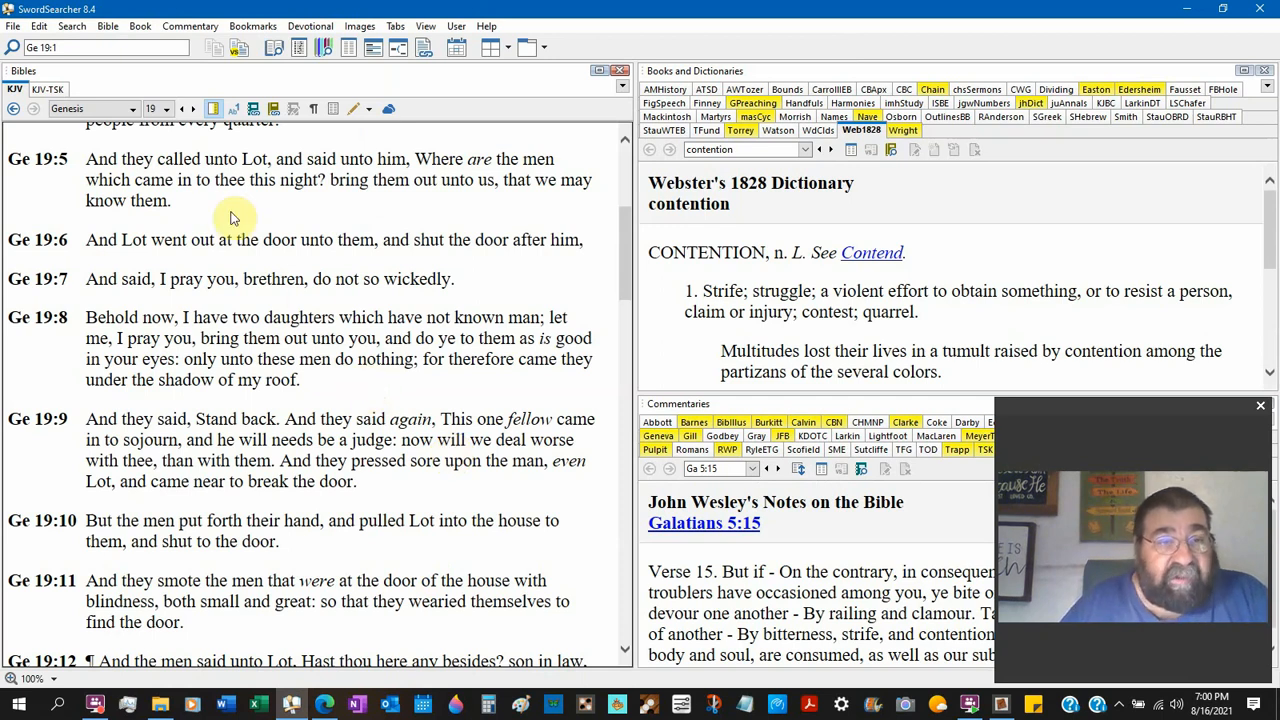
Restore SwordSearcher from the taskbar and scroll the Bibles pane to Genesis 19:8–14.
double_click(178, 160)
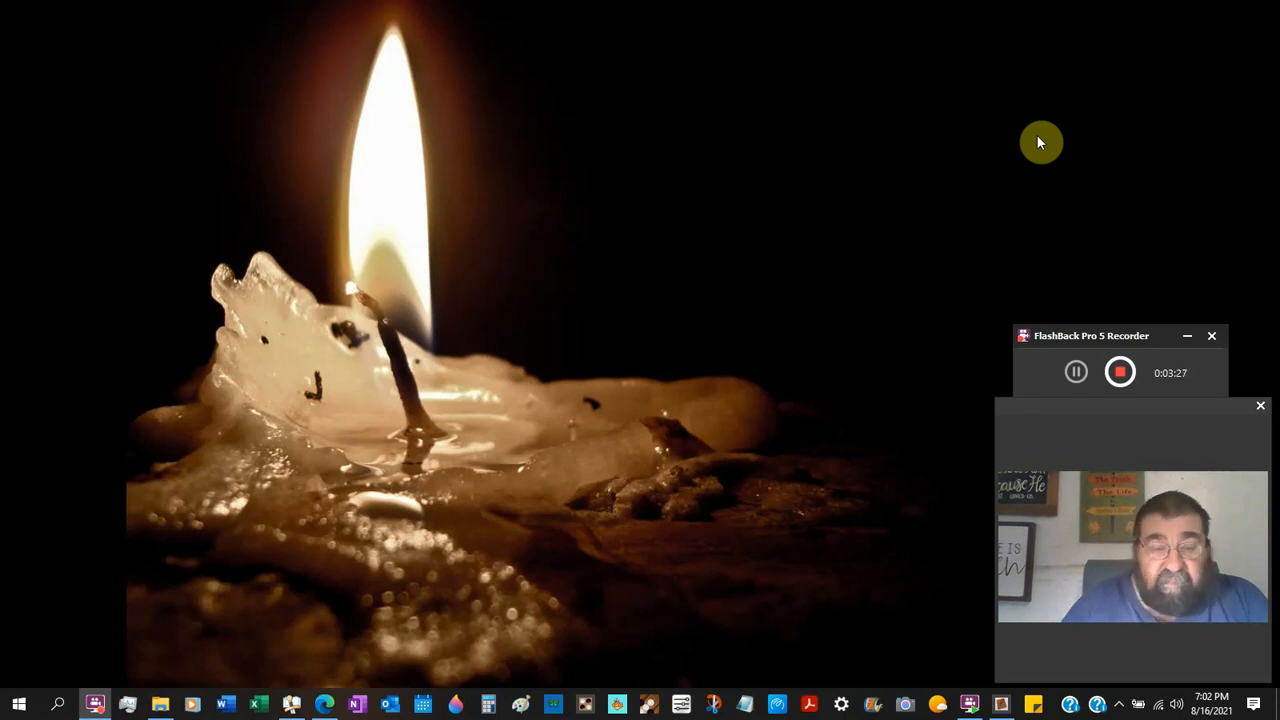
click(300, 704)
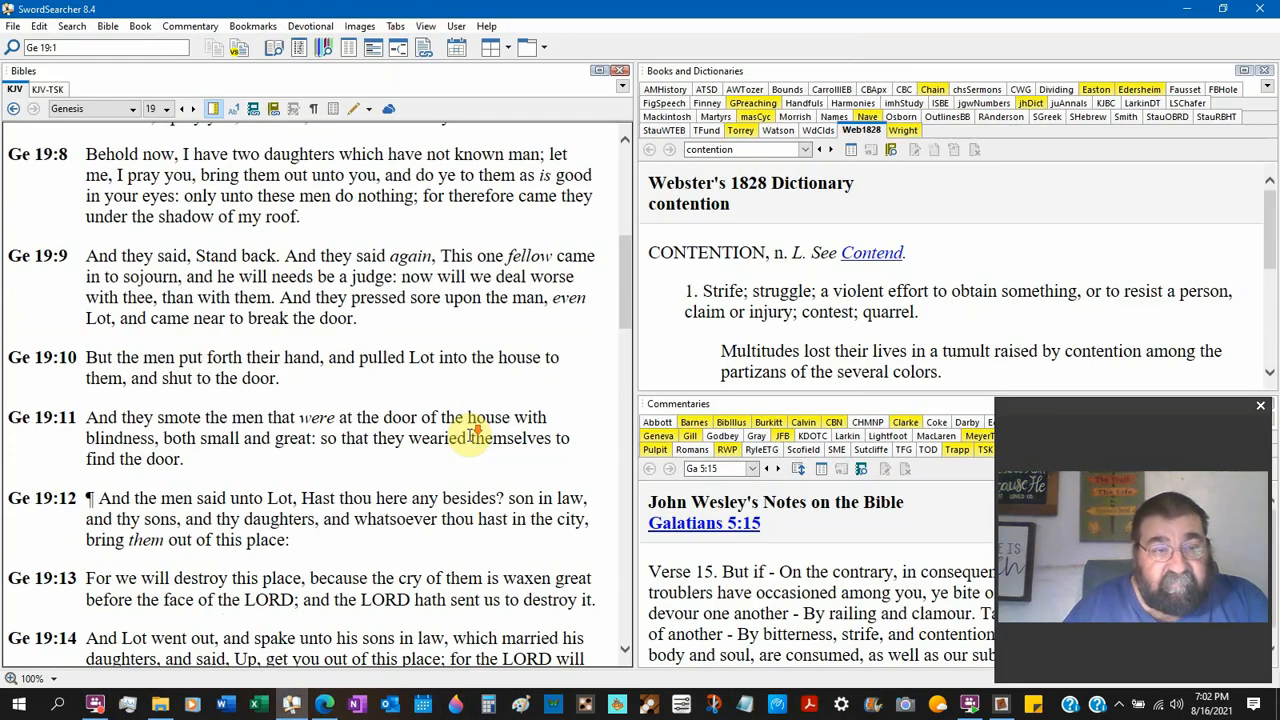
scroll(down, 3)
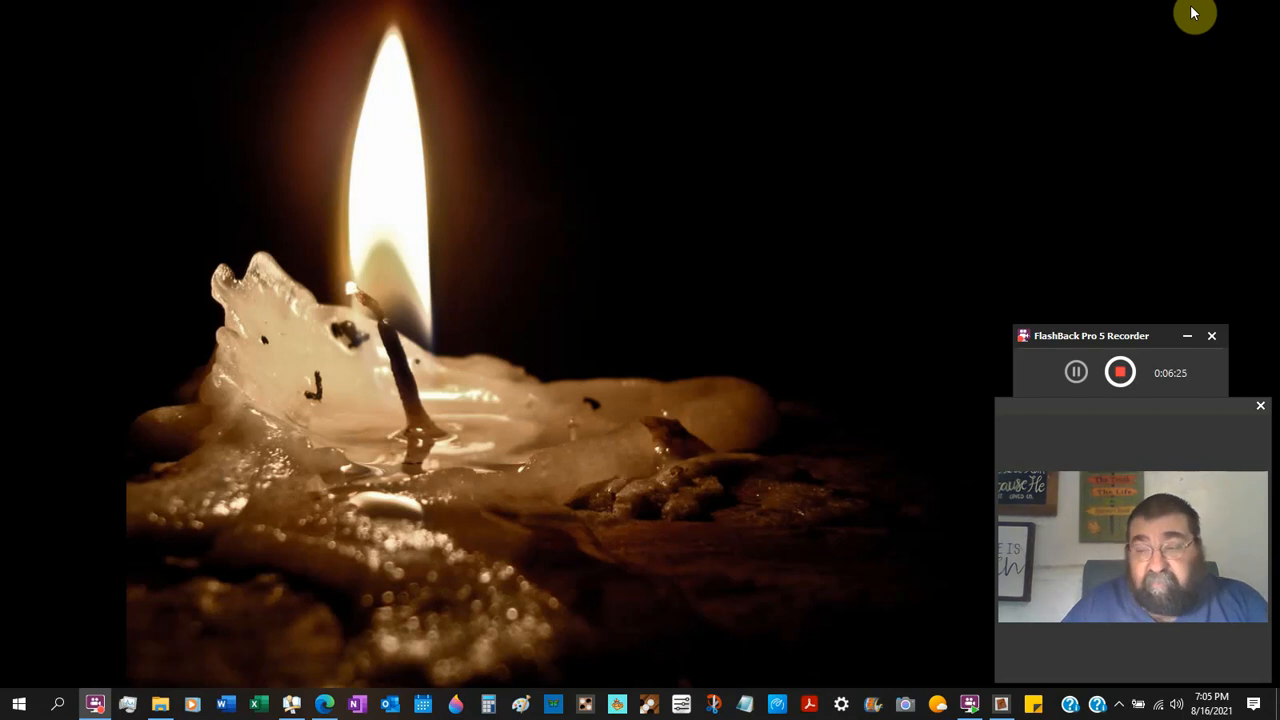
mouse_move(324, 704)
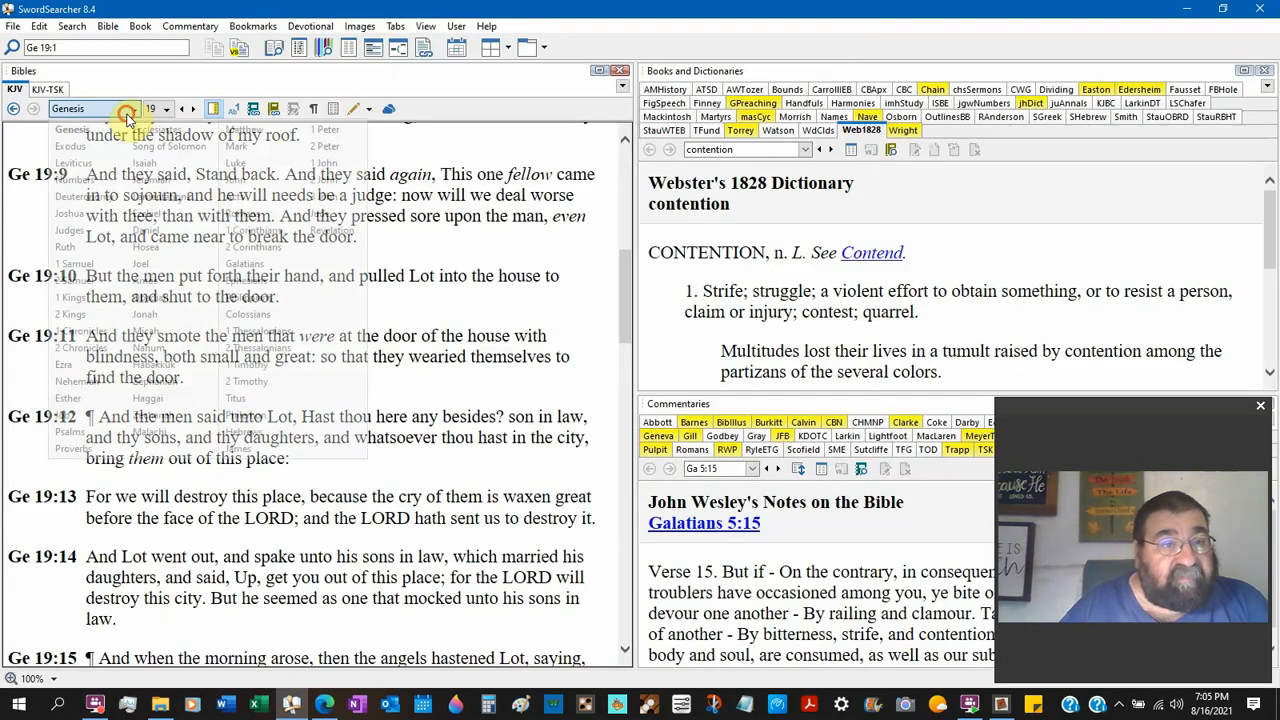
Jump to Romans and scroll the KJV text down to Romans 1:26–32 at the chapter's end.
click(126, 114)
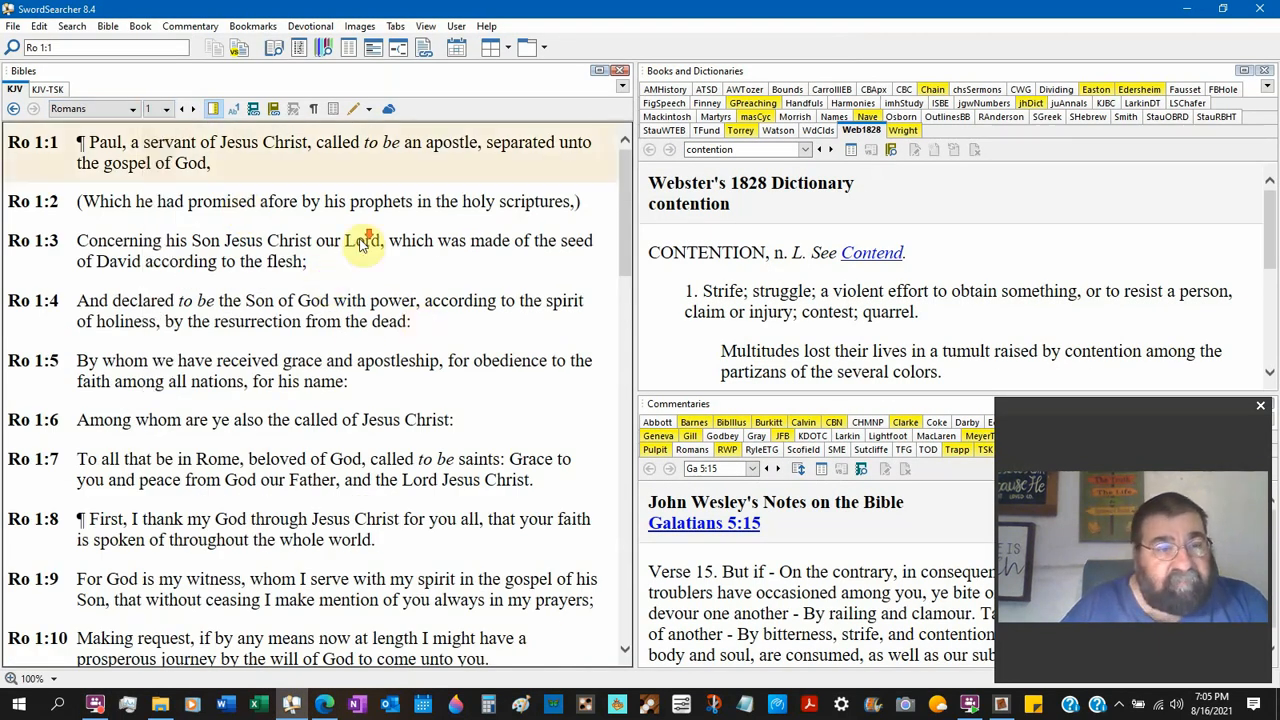
scroll(down, 3)
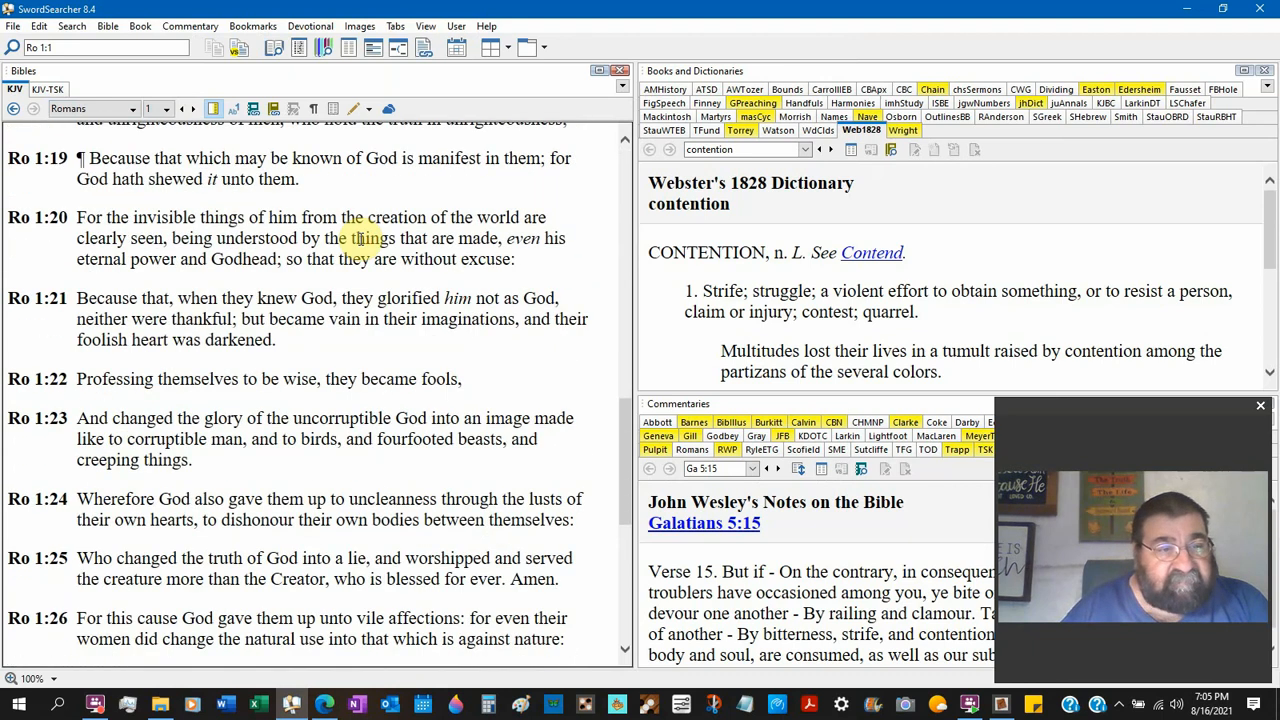
scroll(down, 3)
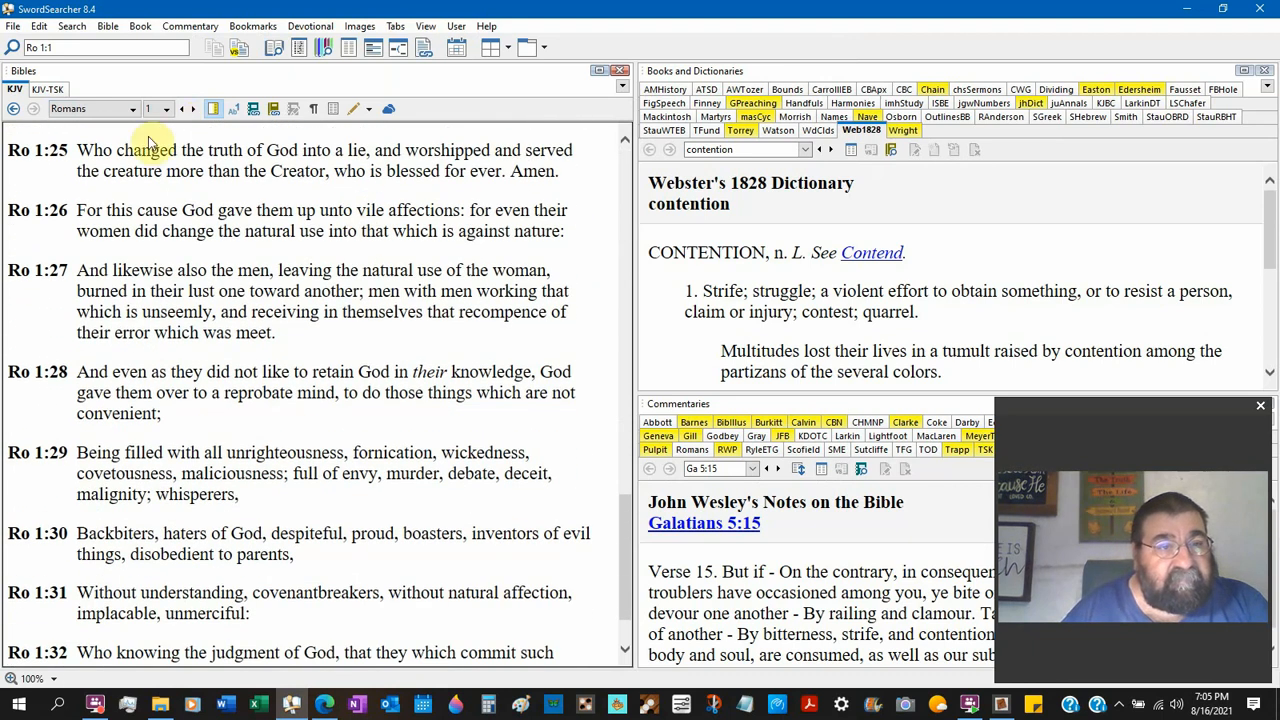
scroll(down, 3)
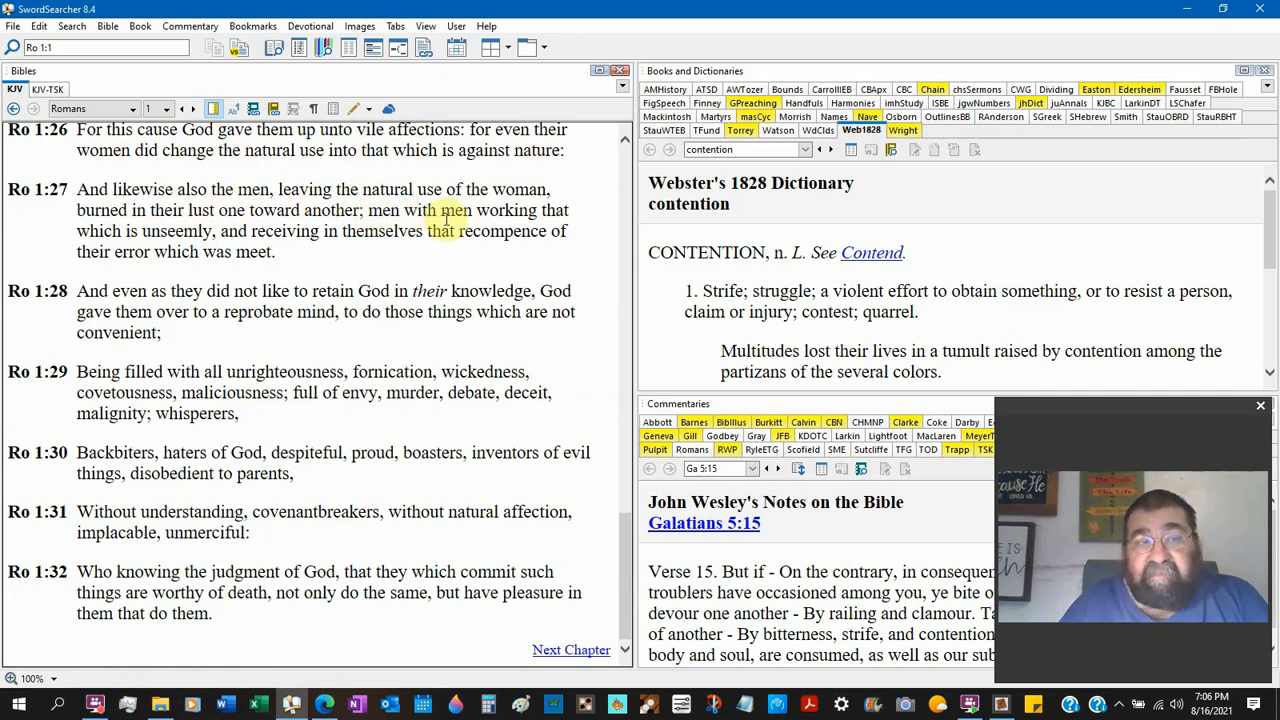
mouse_move(370, 268)
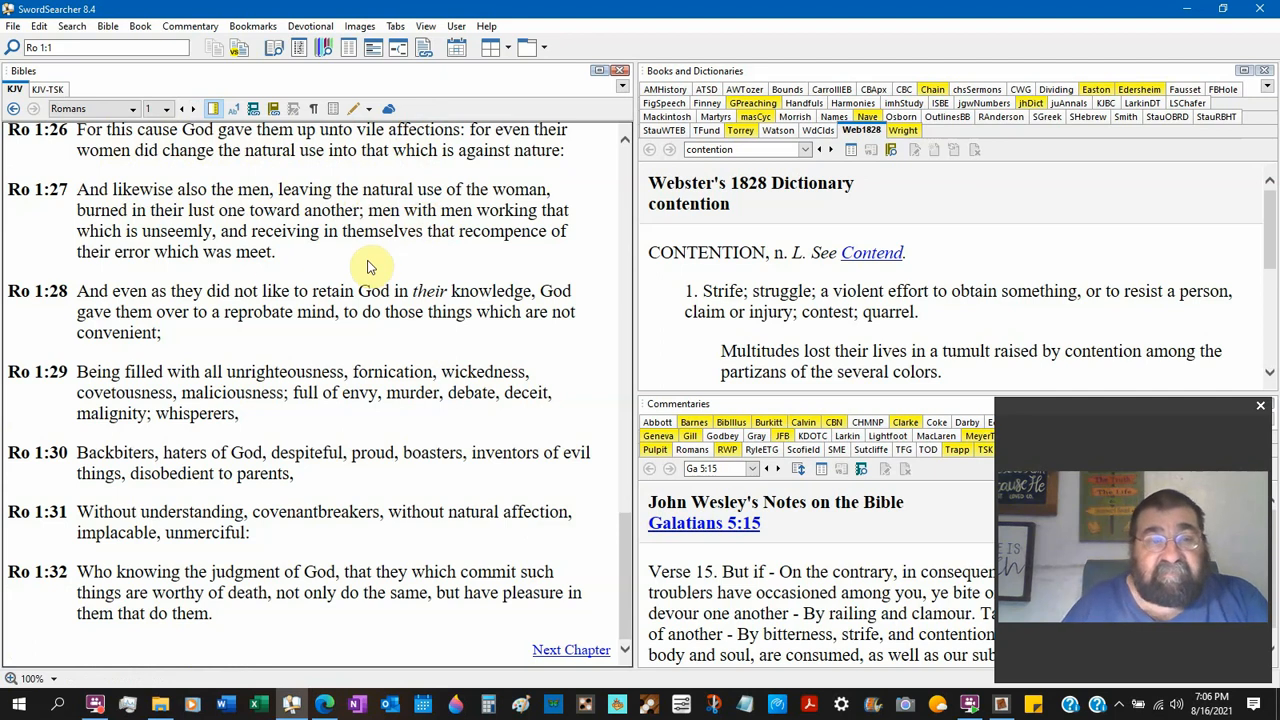
mouse_move(236, 252)
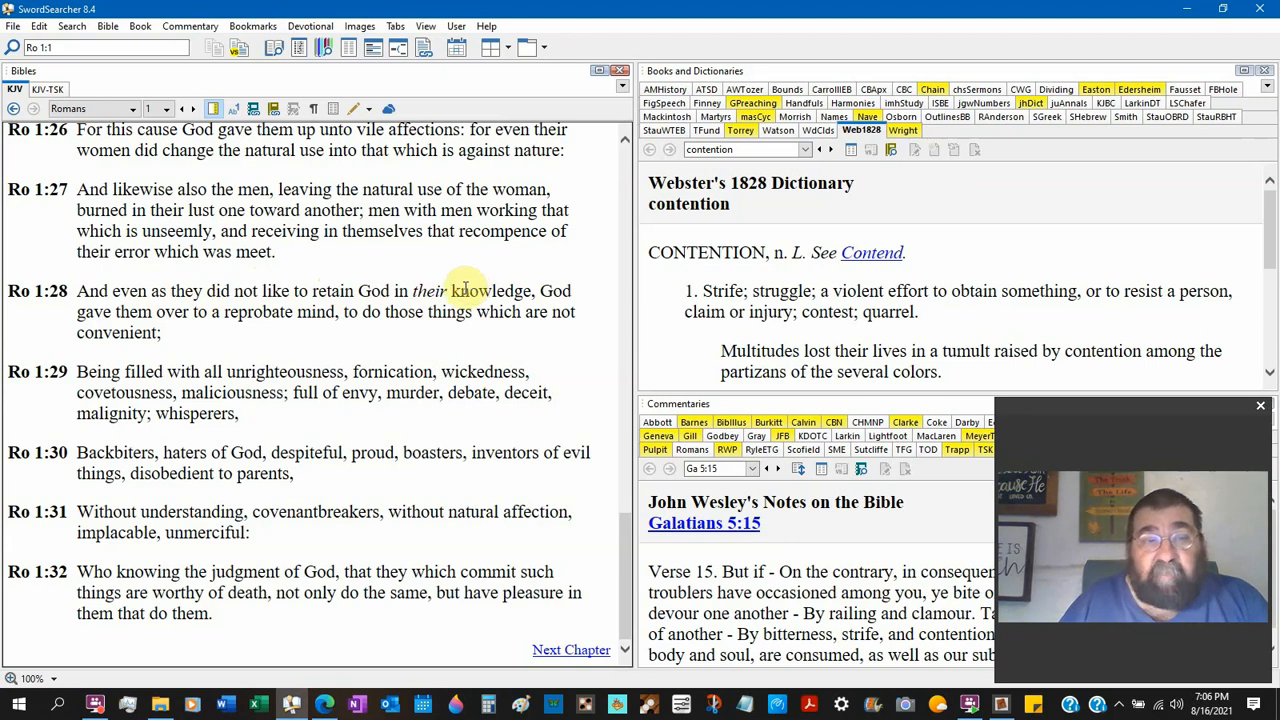
mouse_move(368, 338)
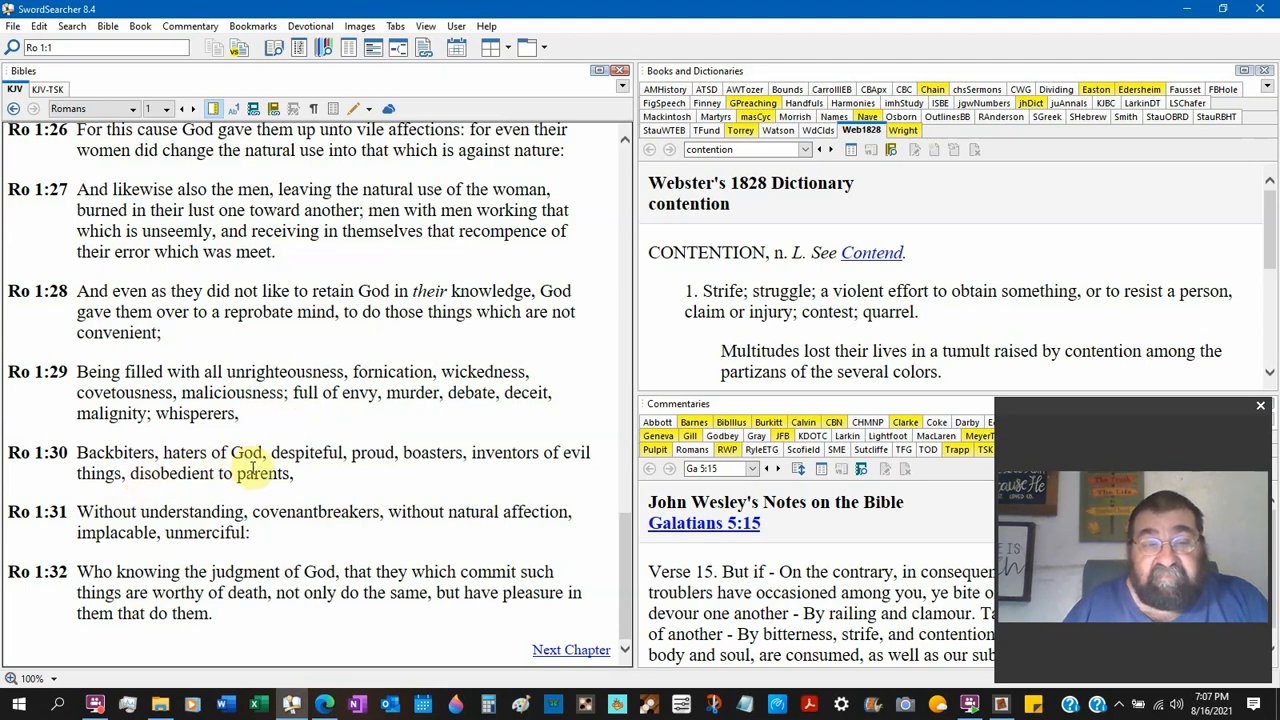
click(368, 452)
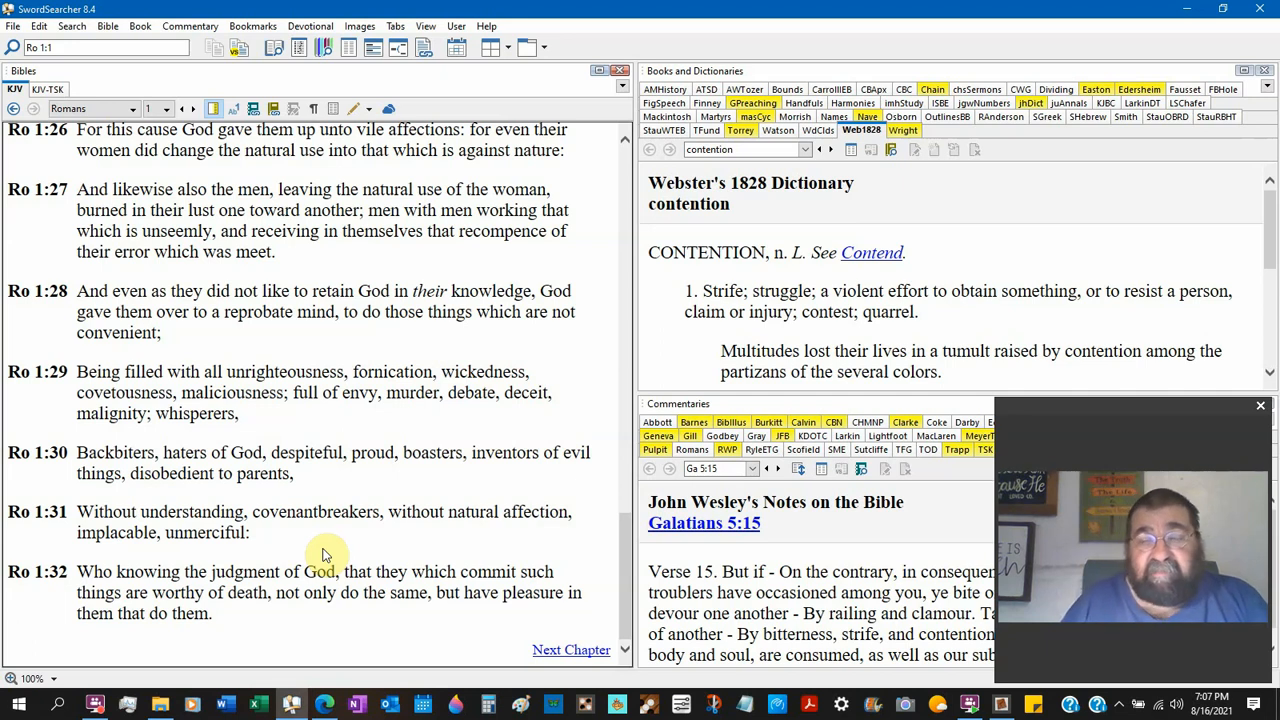
mouse_move(262, 532)
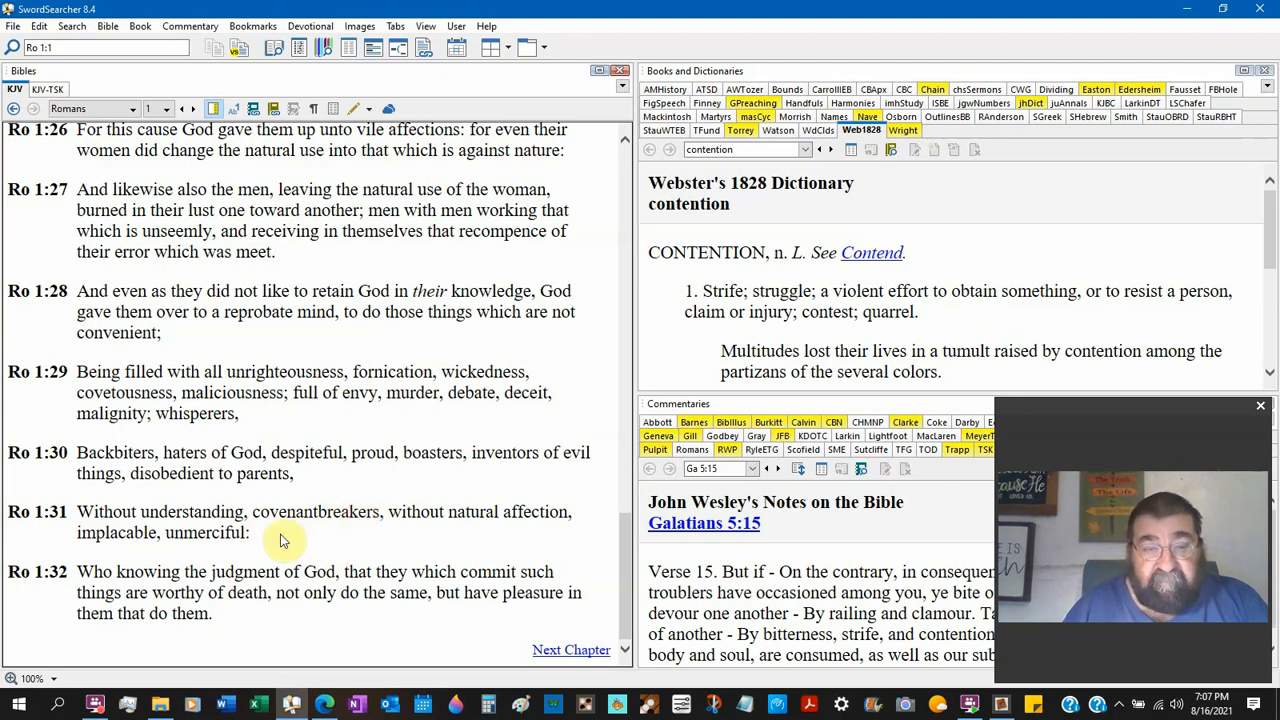
mouse_move(256, 630)
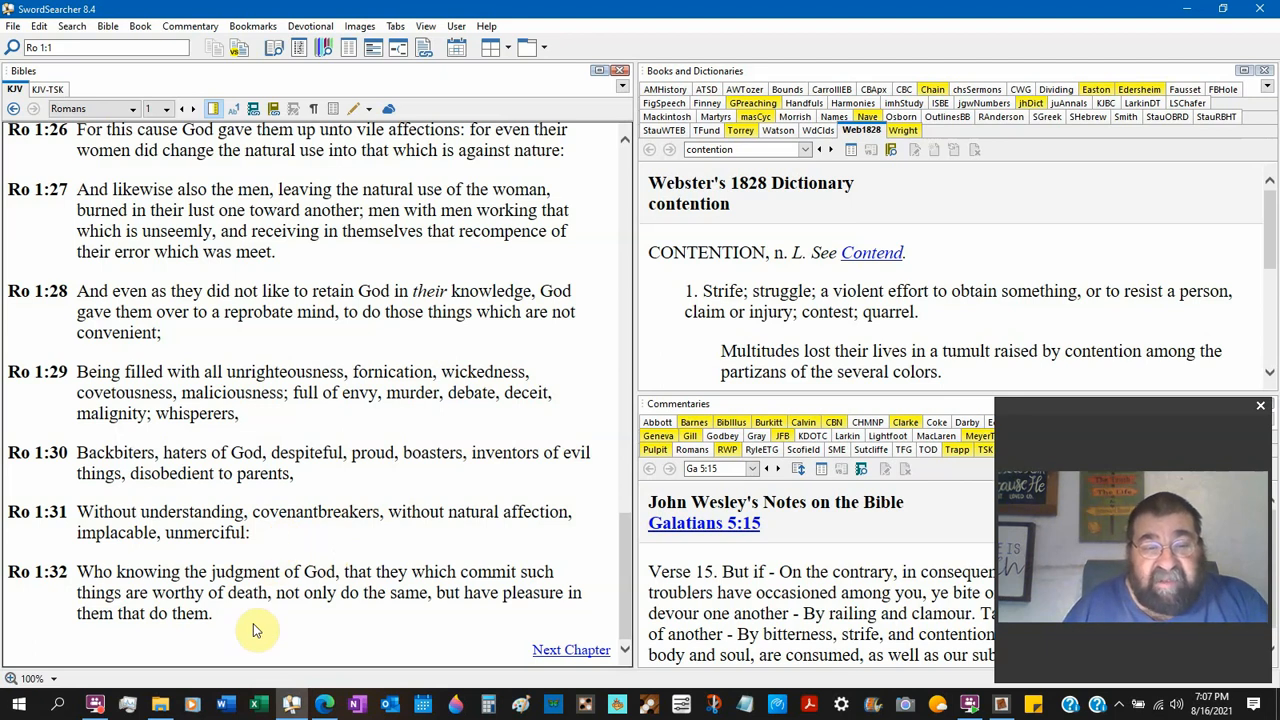
mouse_move(244, 616)
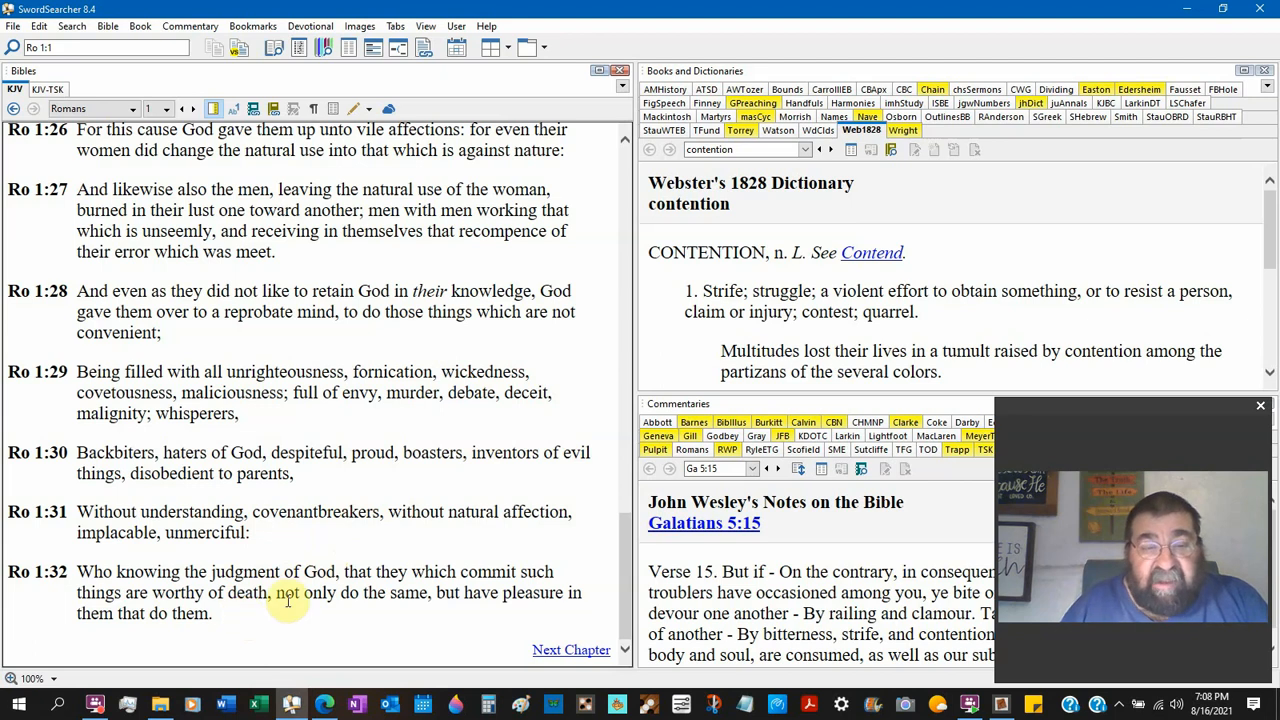
mouse_move(344, 610)
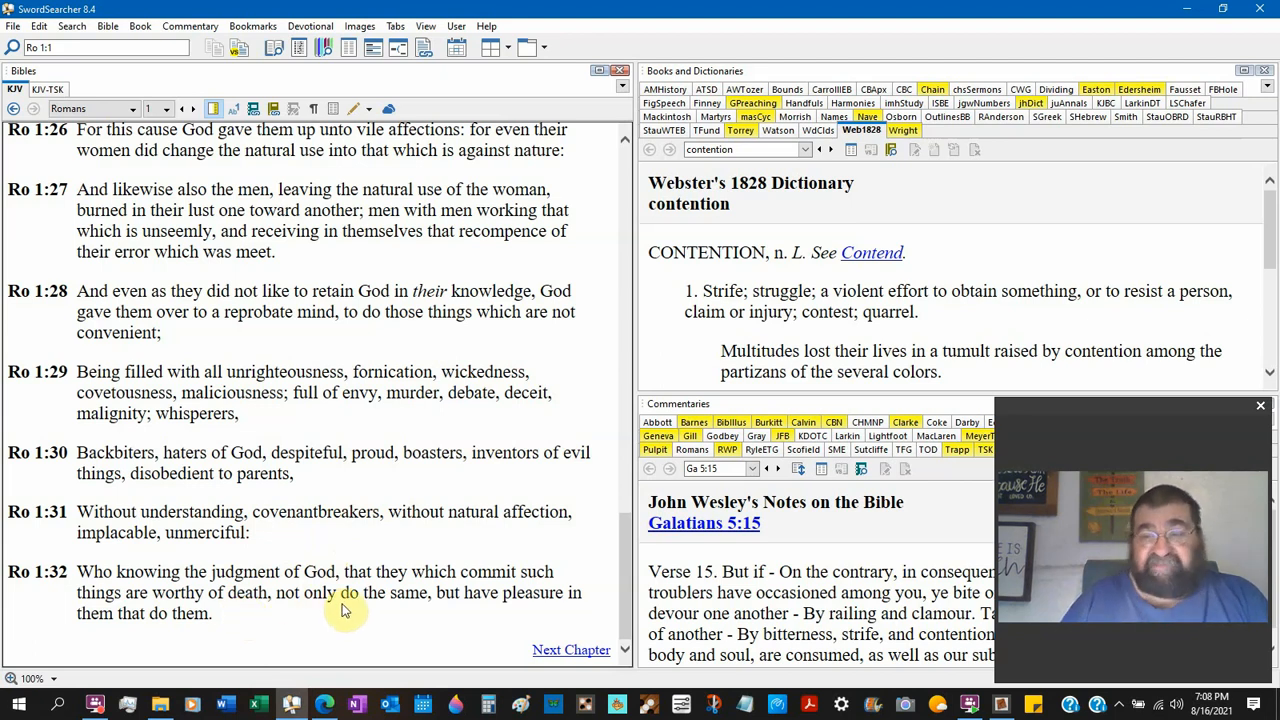
mouse_move(376, 560)
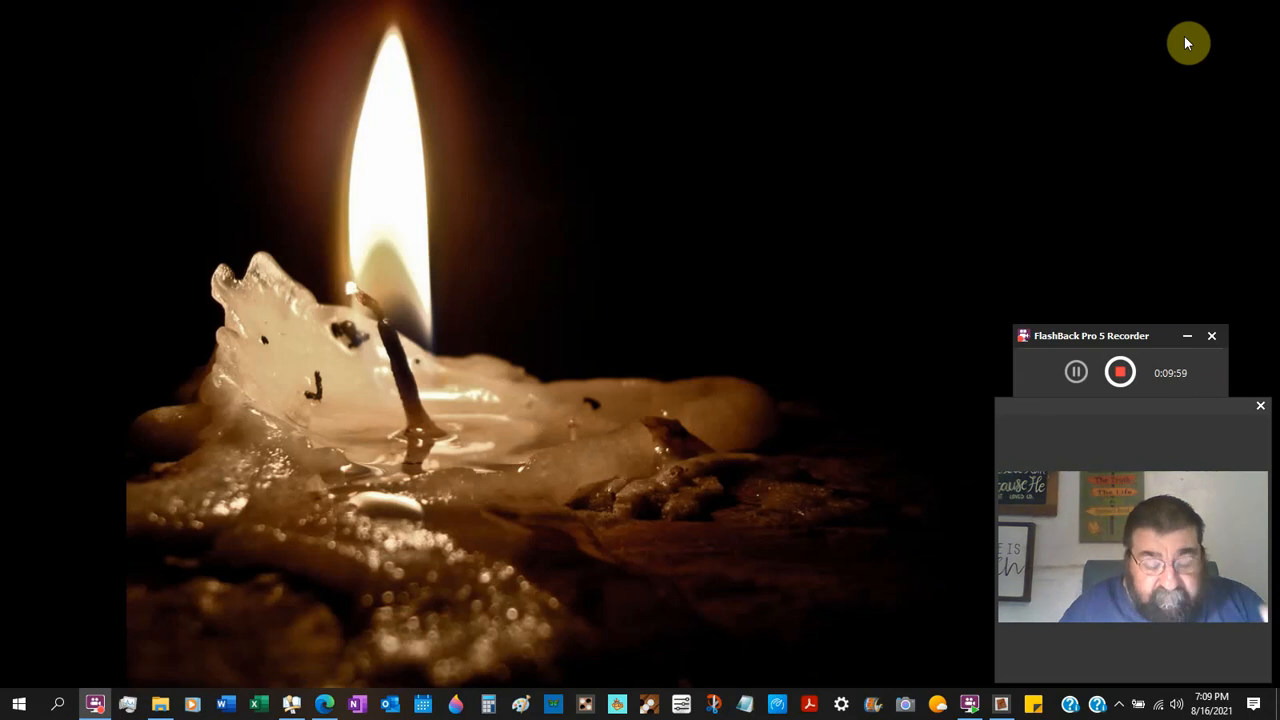
mouse_move(292, 704)
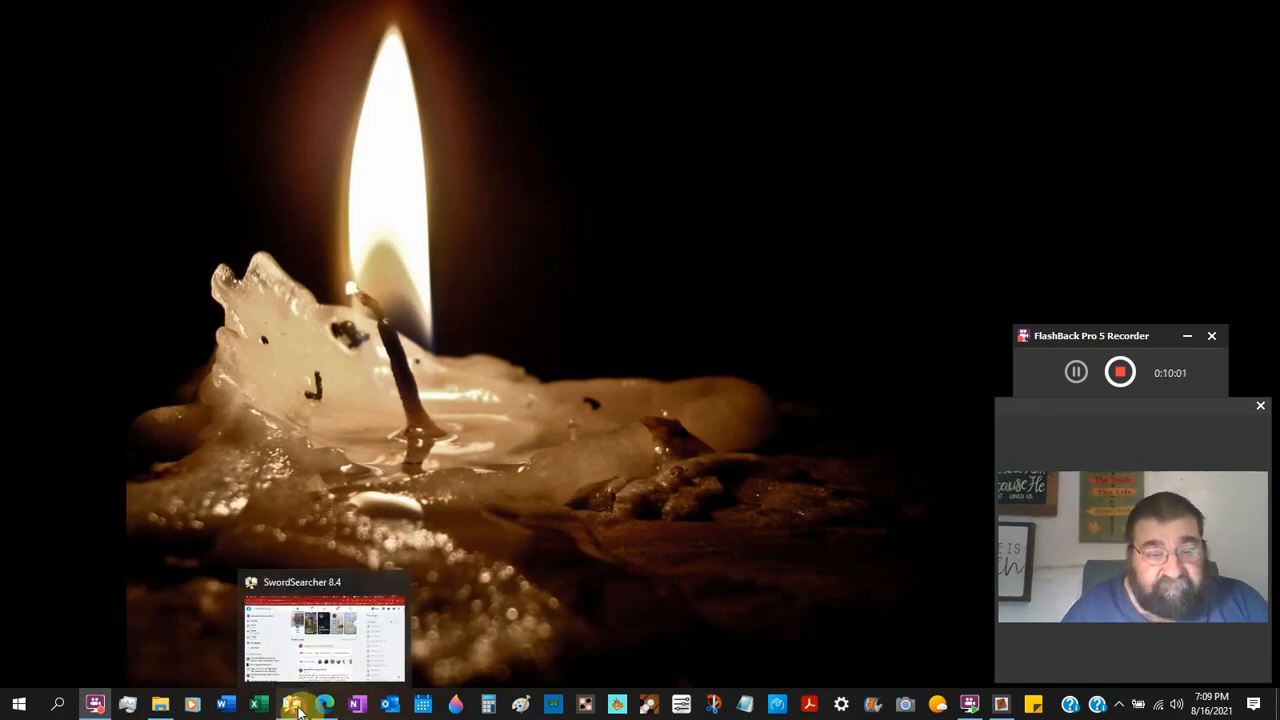
click(324, 640)
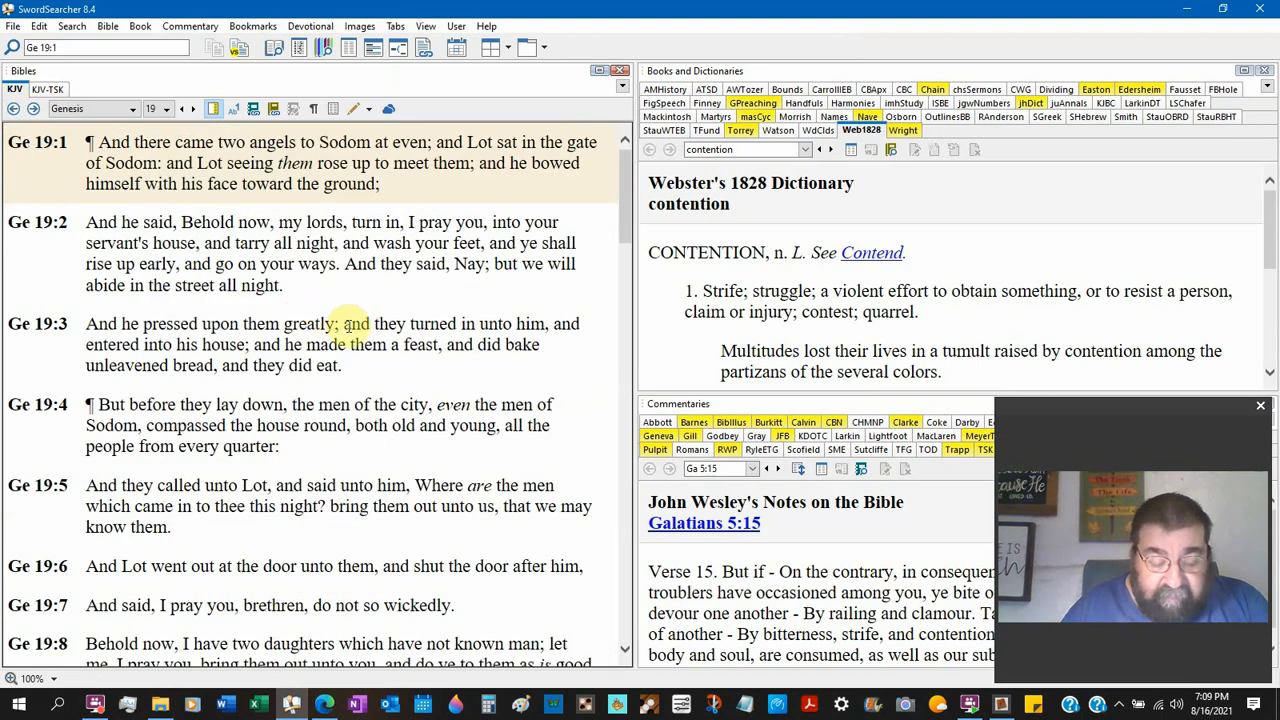
scroll(down, 3)
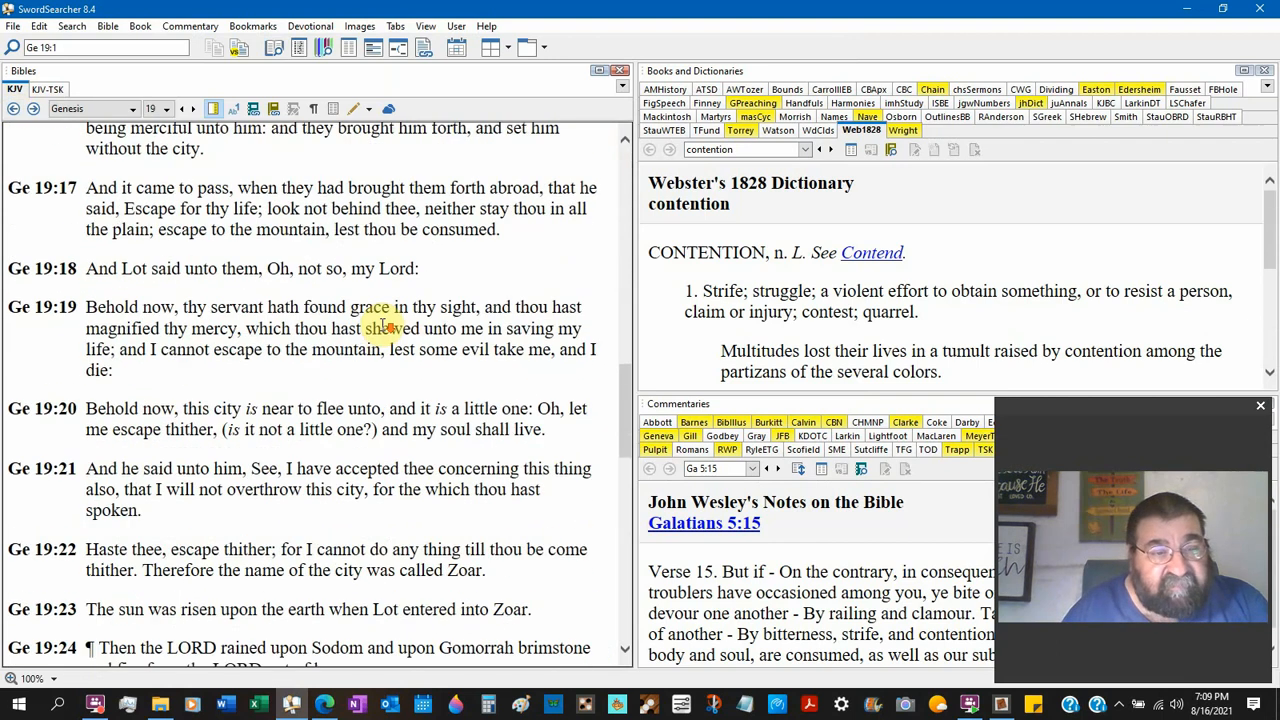
scroll(down, 3)
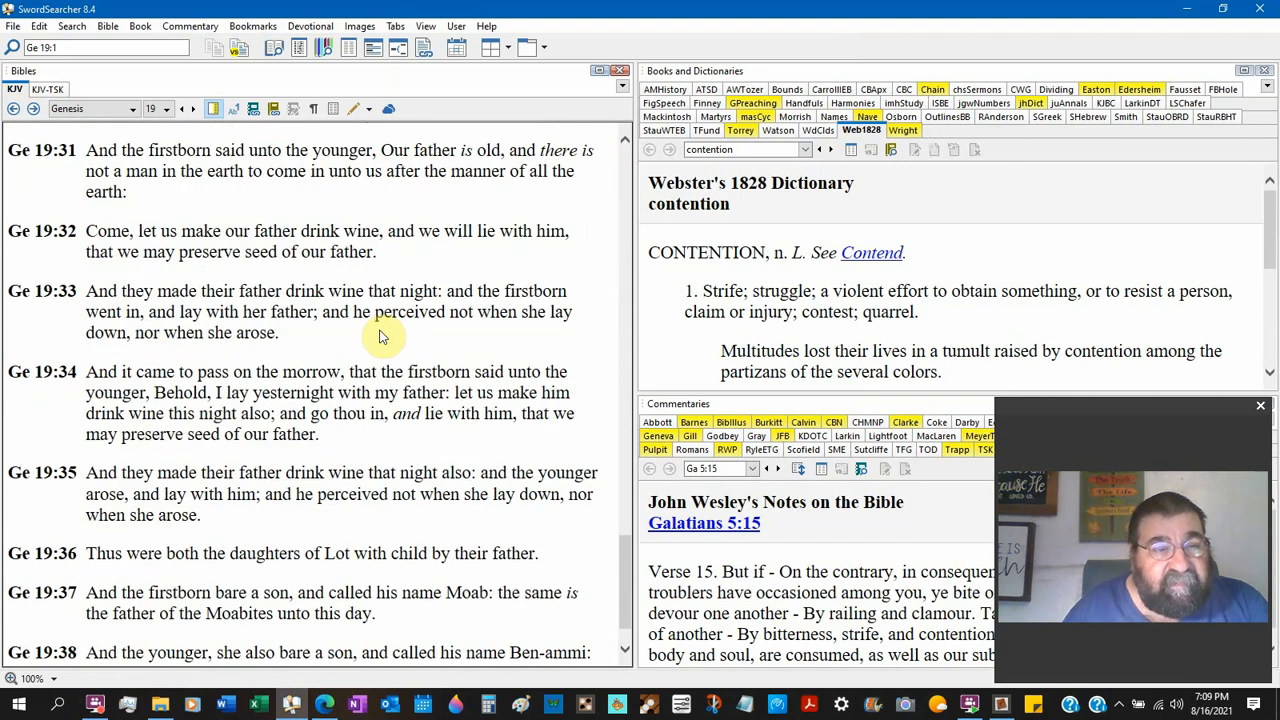
scroll(up, 3)
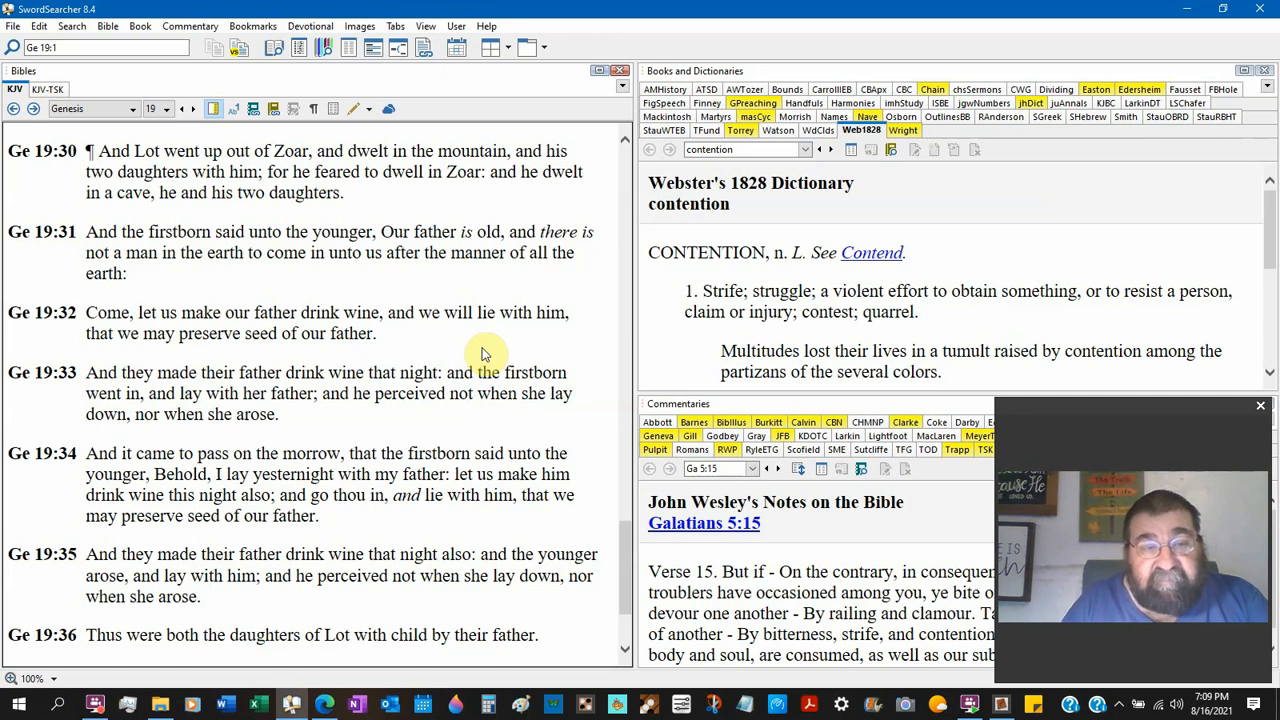
scroll(down, 3)
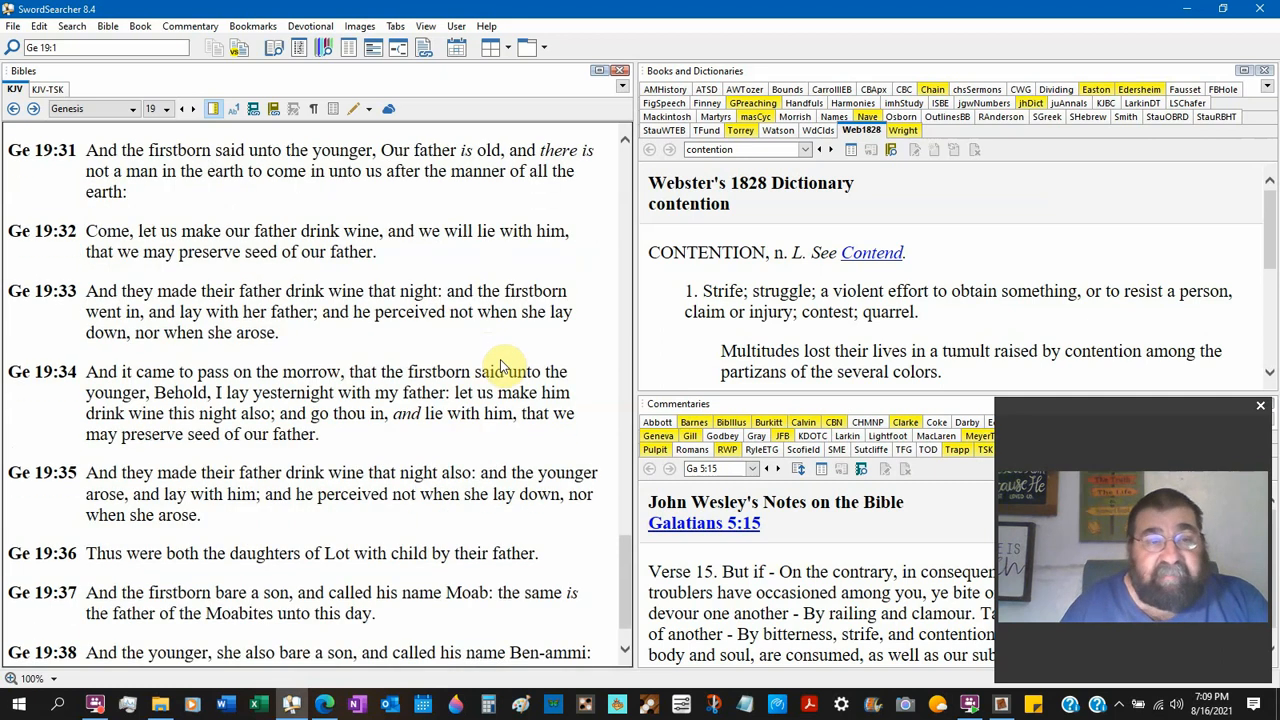
mouse_move(412, 344)
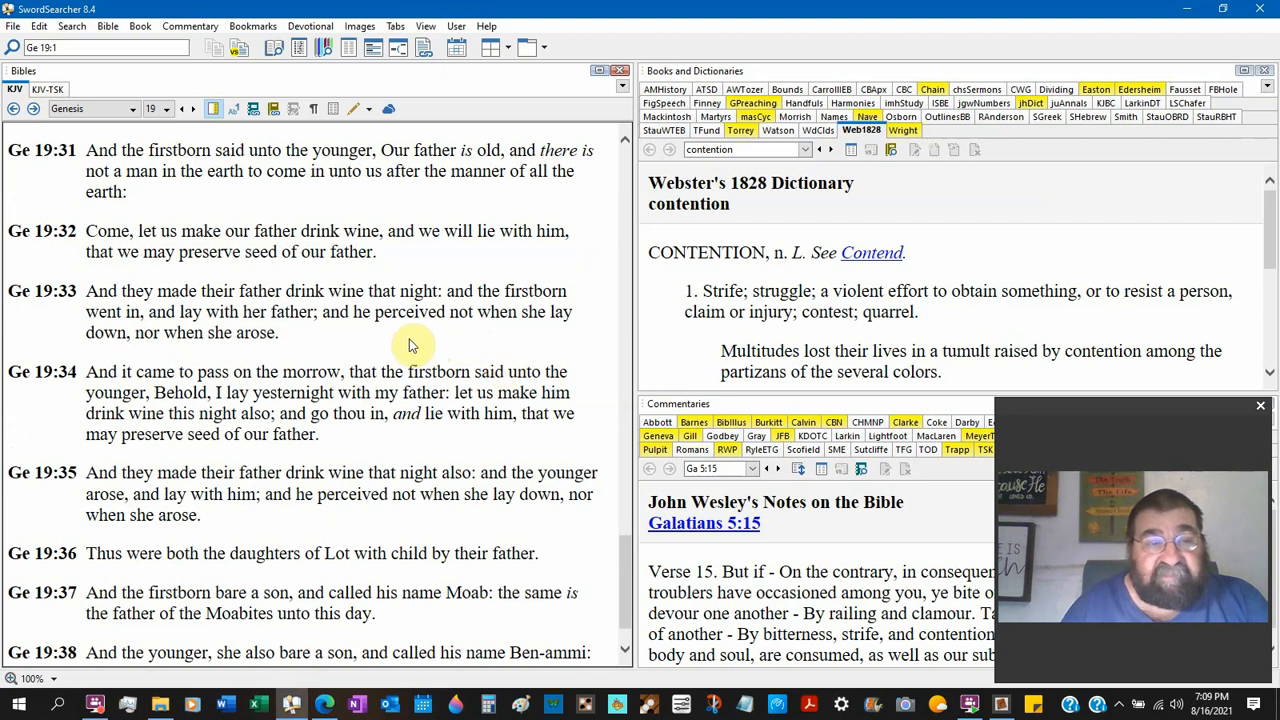
mouse_move(360, 348)
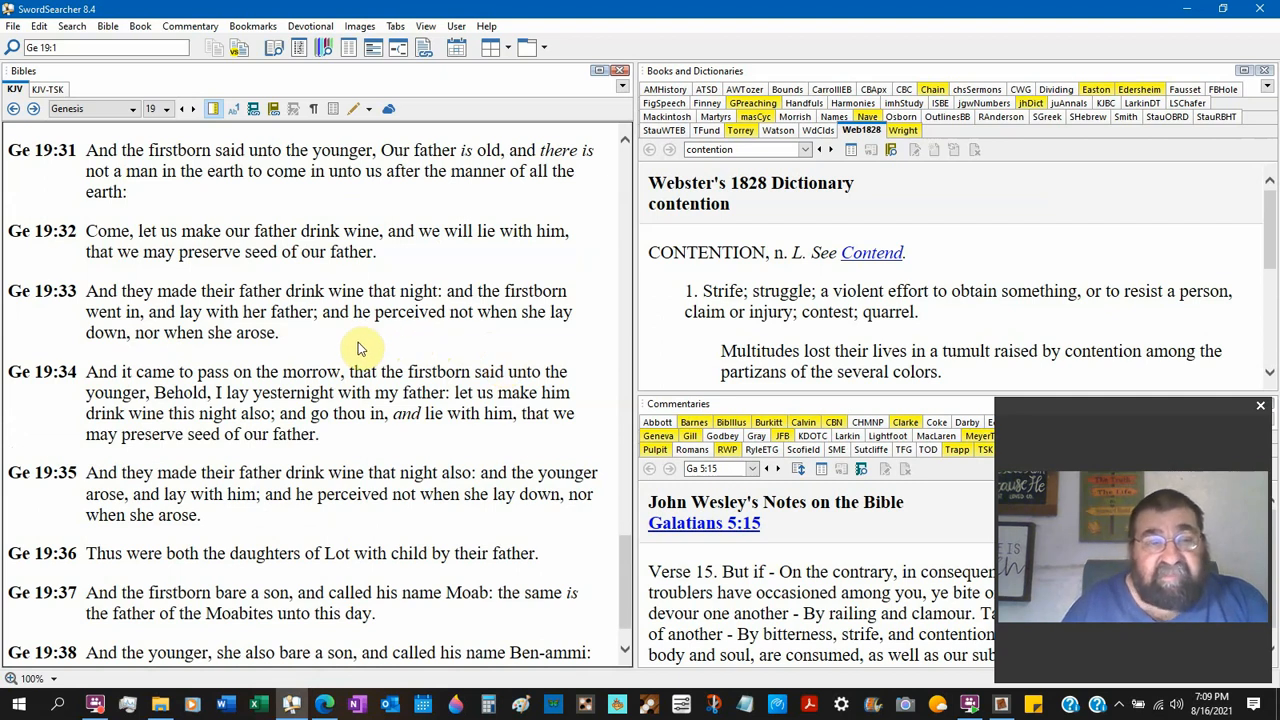
scroll(down, 3)
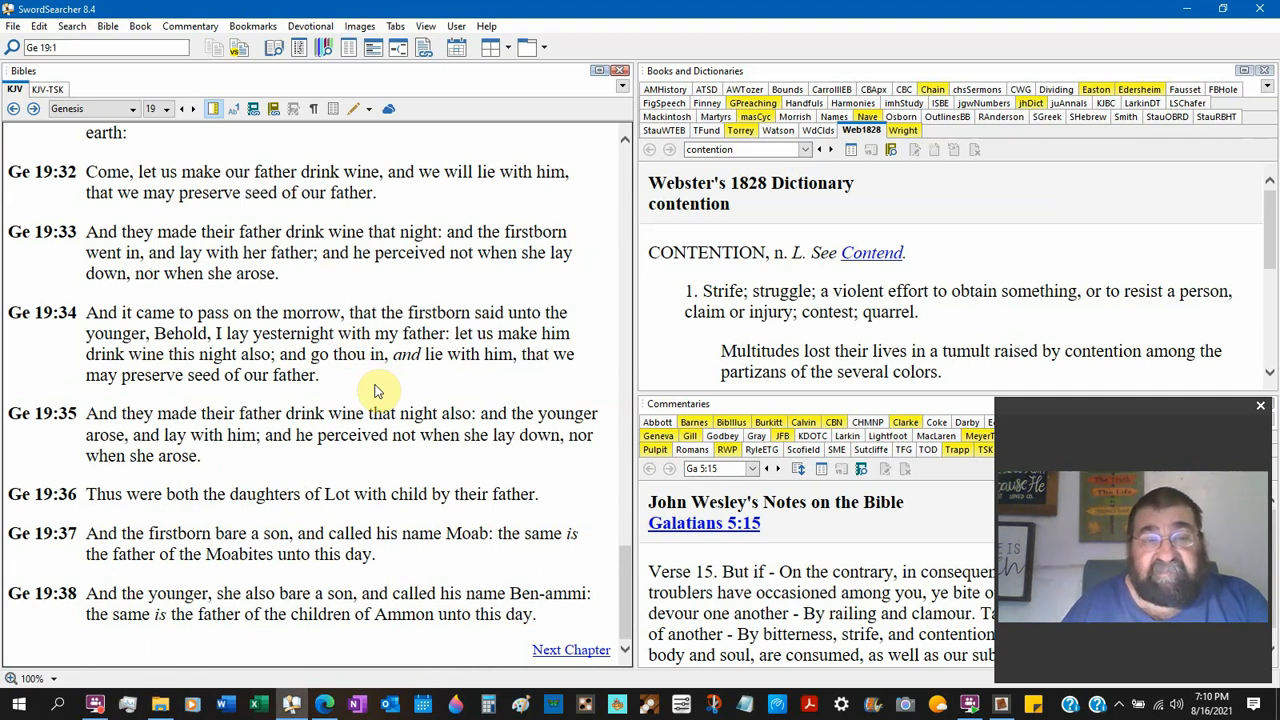
mouse_move(352, 456)
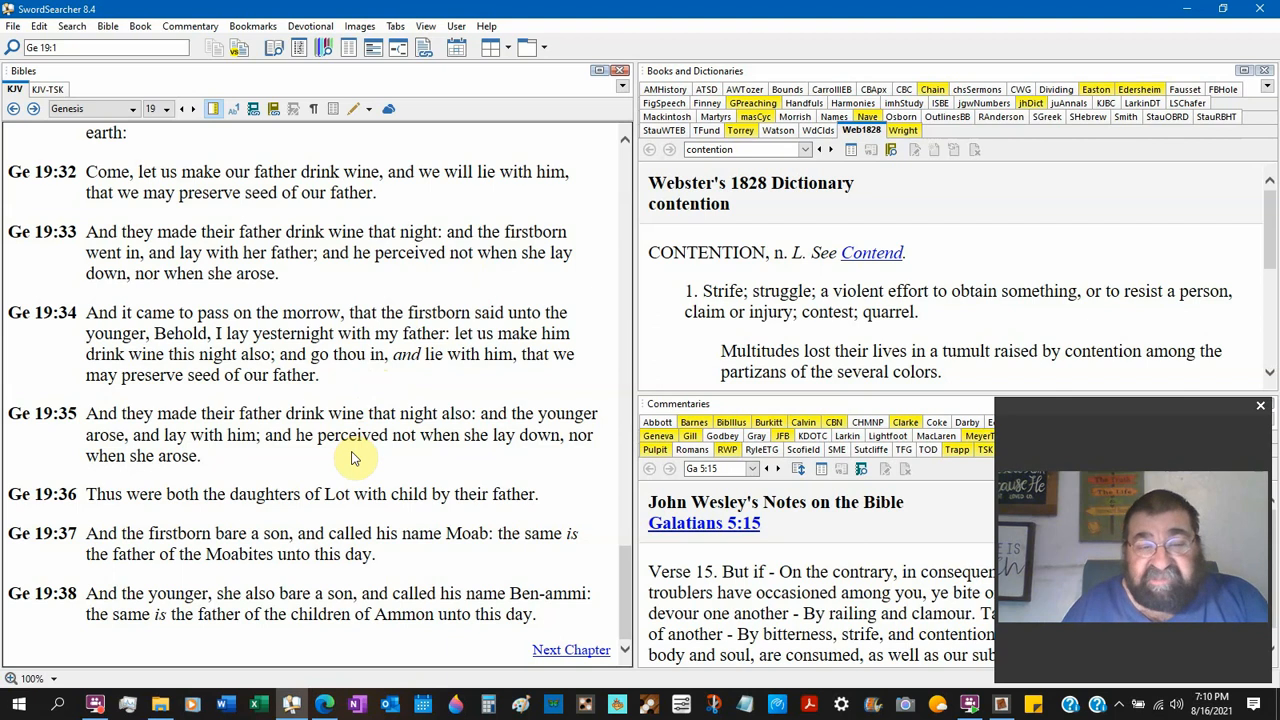
mouse_move(1184, 20)
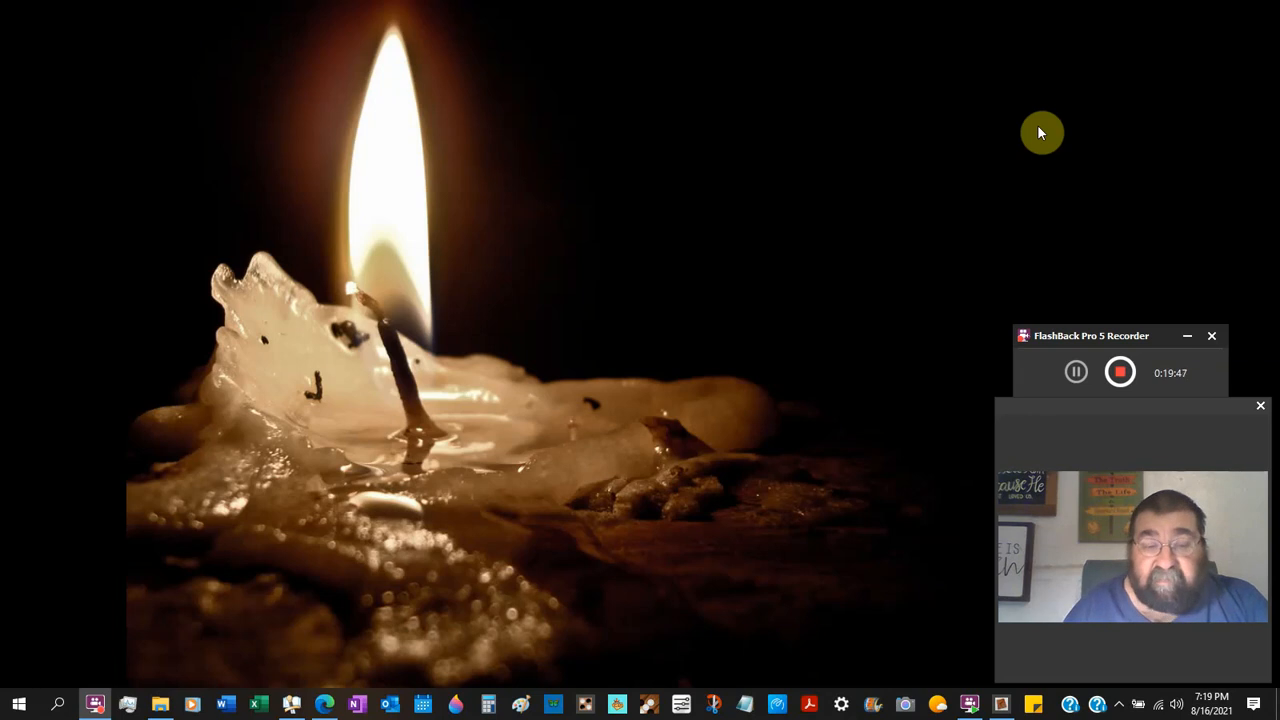
mouse_move(294, 704)
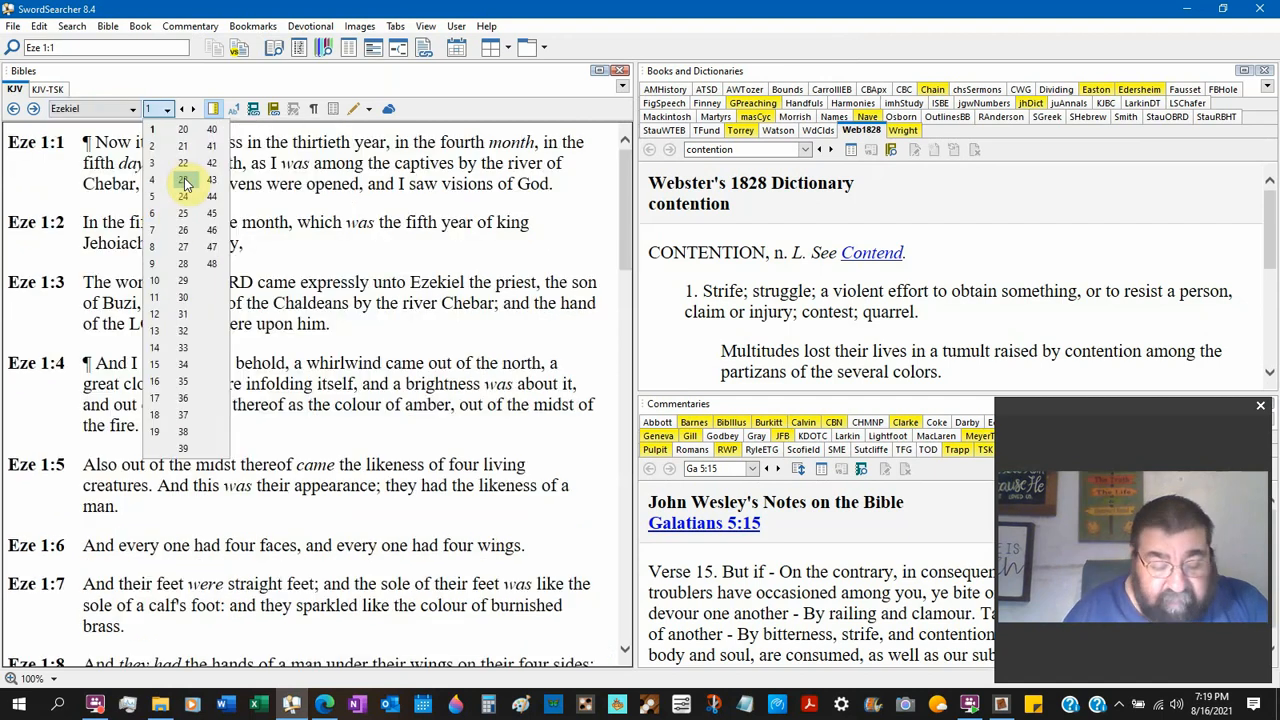
mouse_move(156, 396)
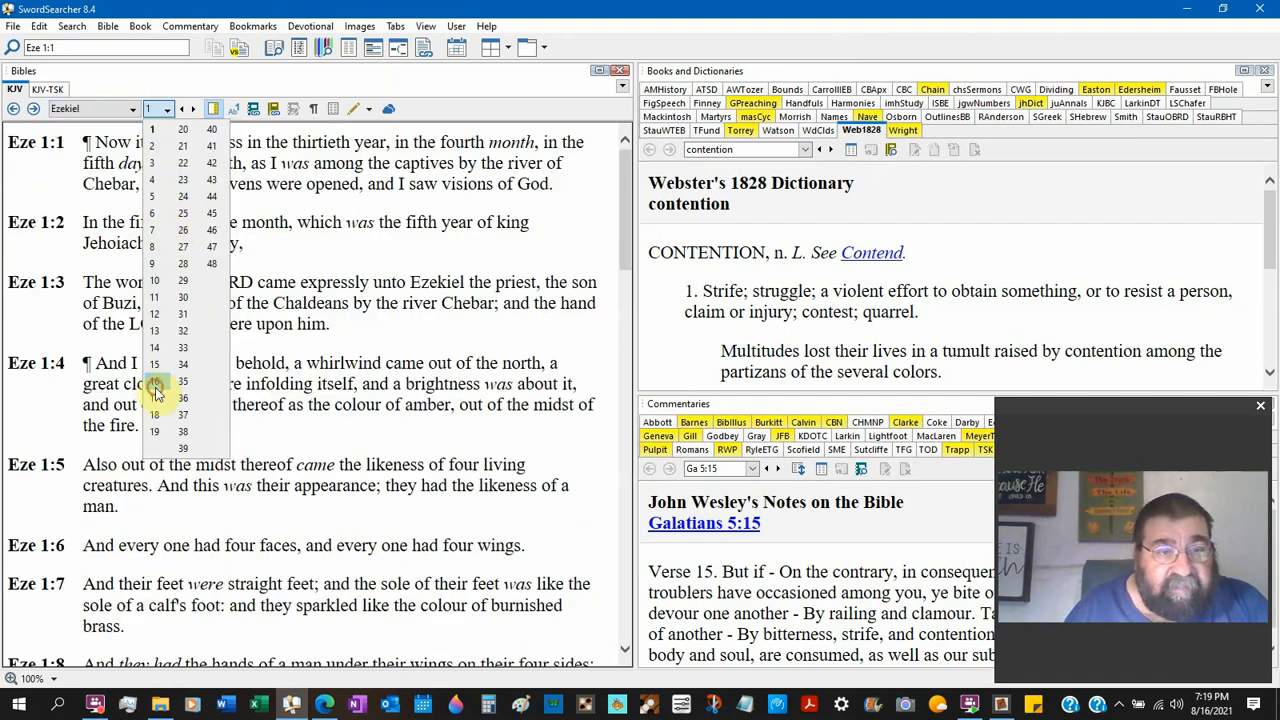
Select chapter 16 of Ezekiel and read down through it to verses 46–52.
click(182, 380)
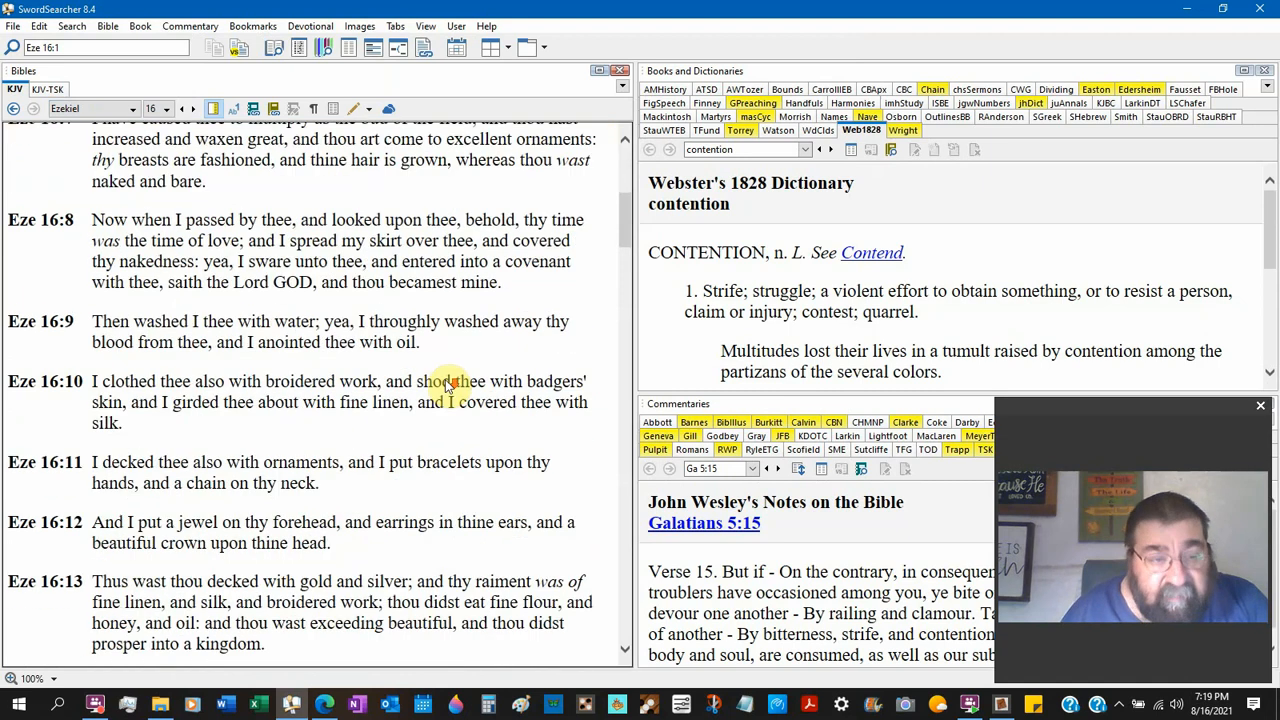
scroll(down, 3)
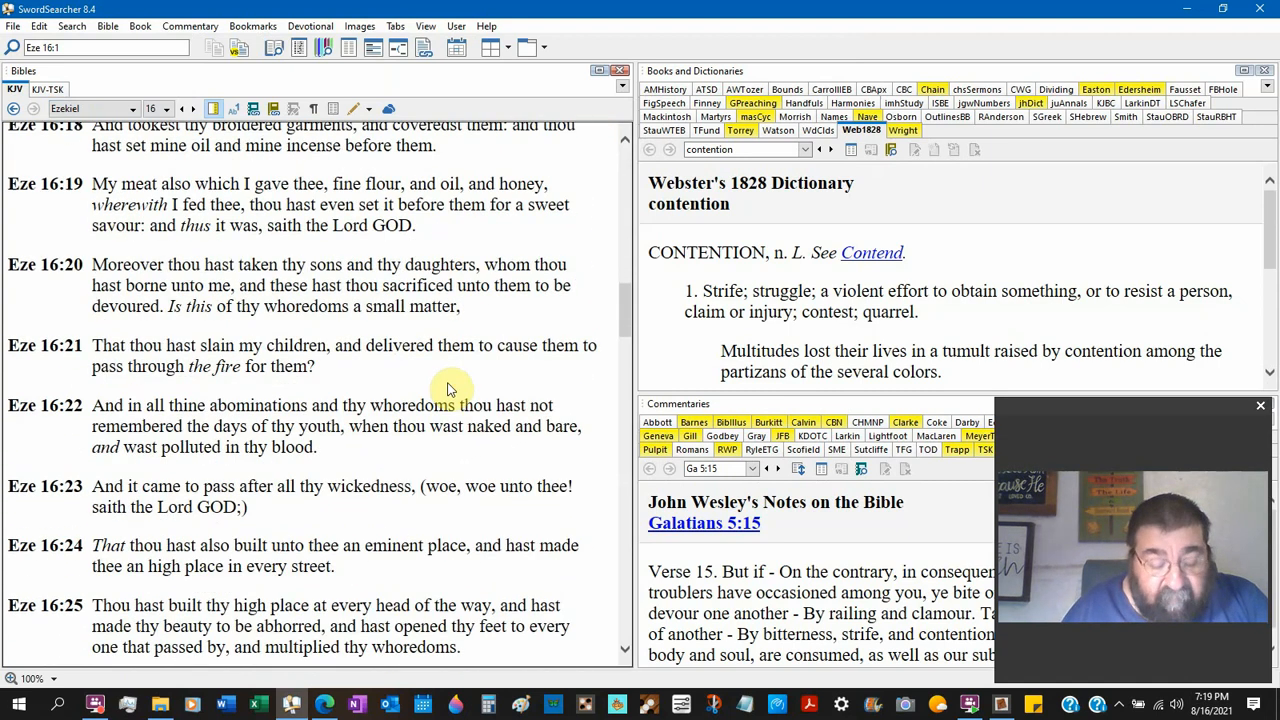
scroll(down, 3)
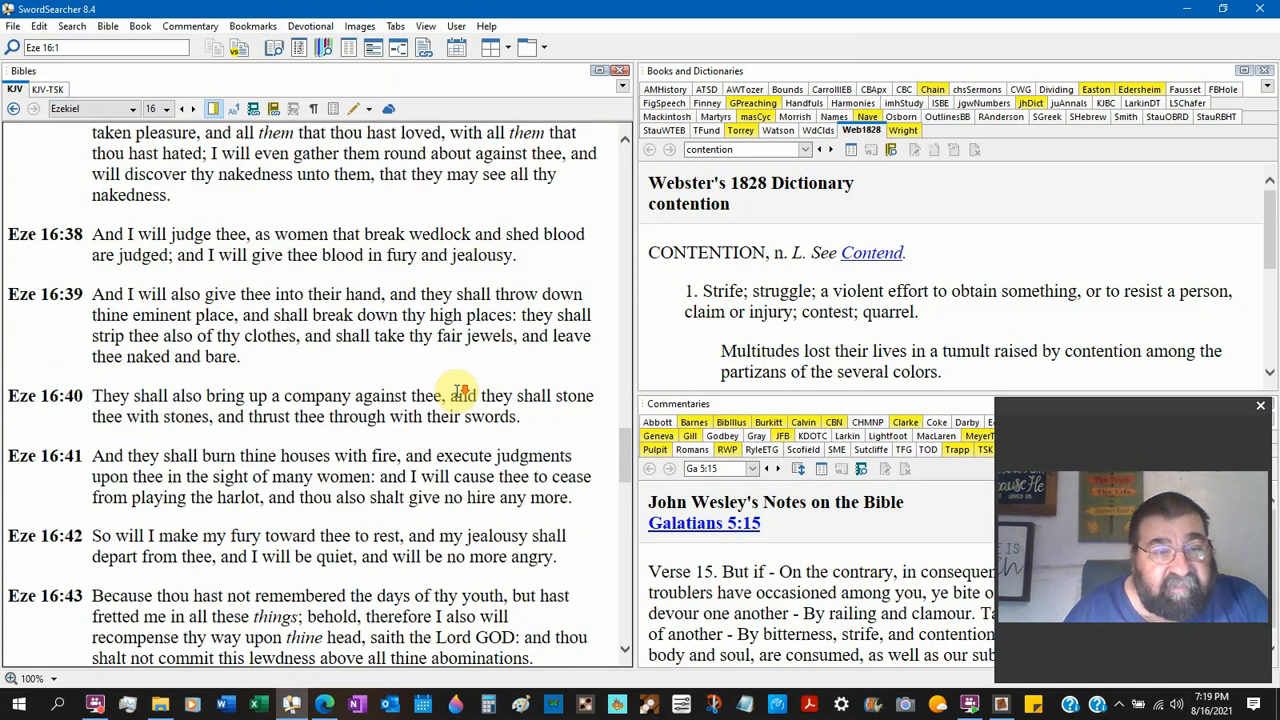
scroll(down, 3)
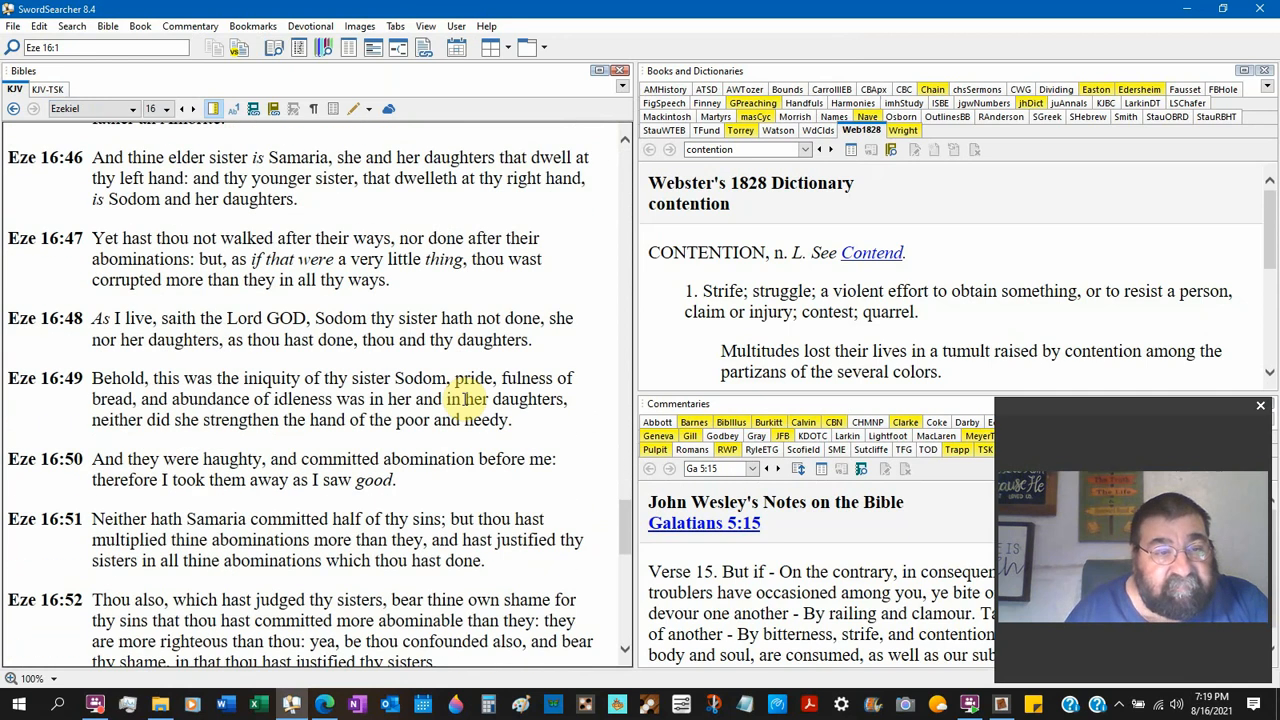
scroll(down, 3)
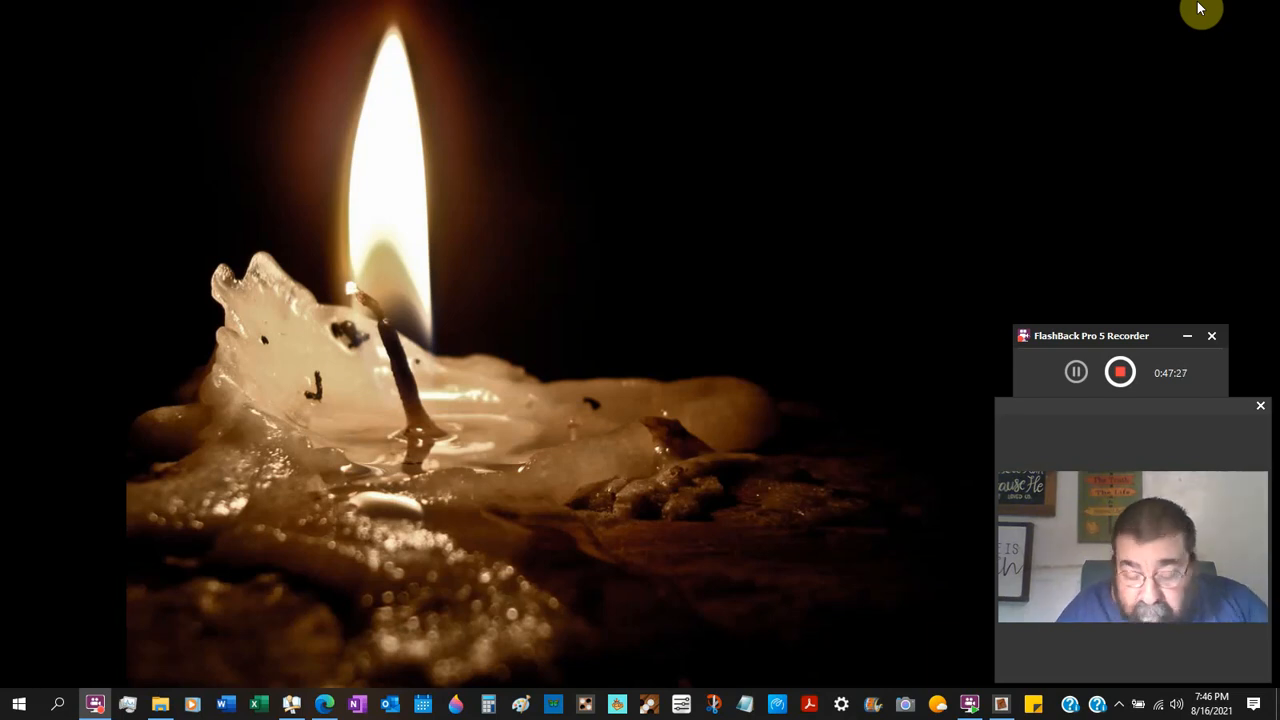
mouse_move(292, 704)
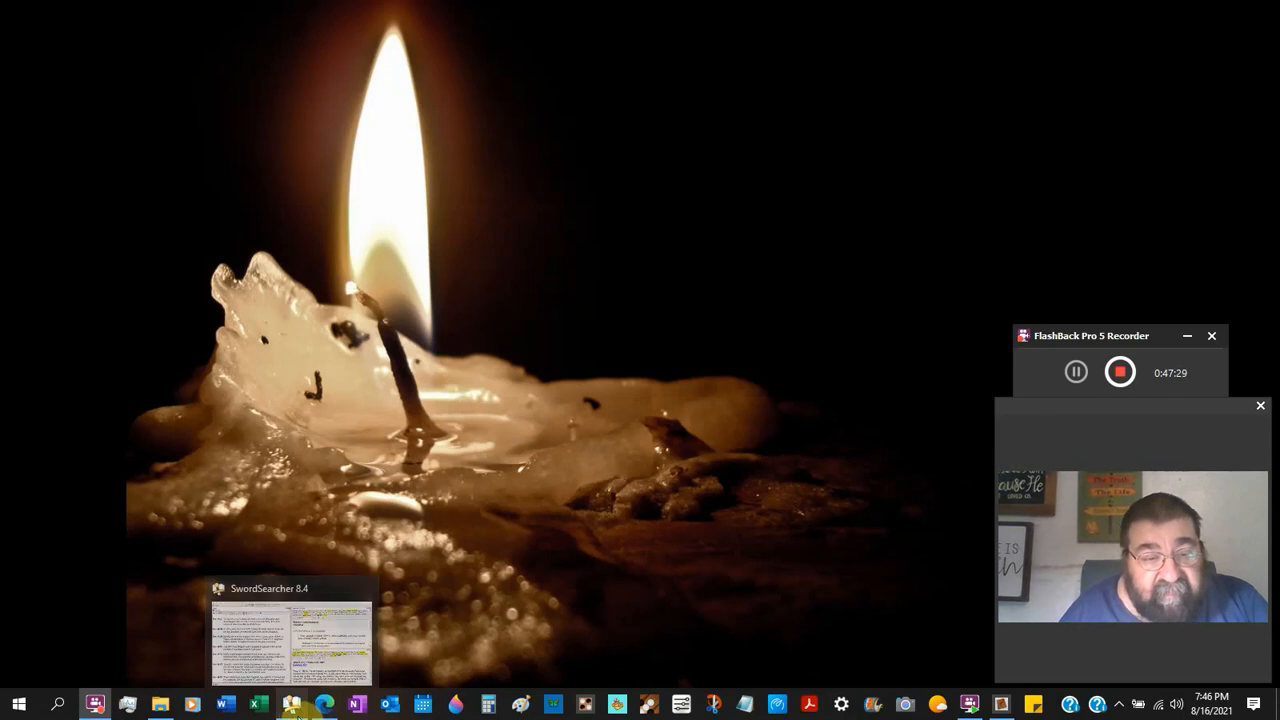
click(292, 636)
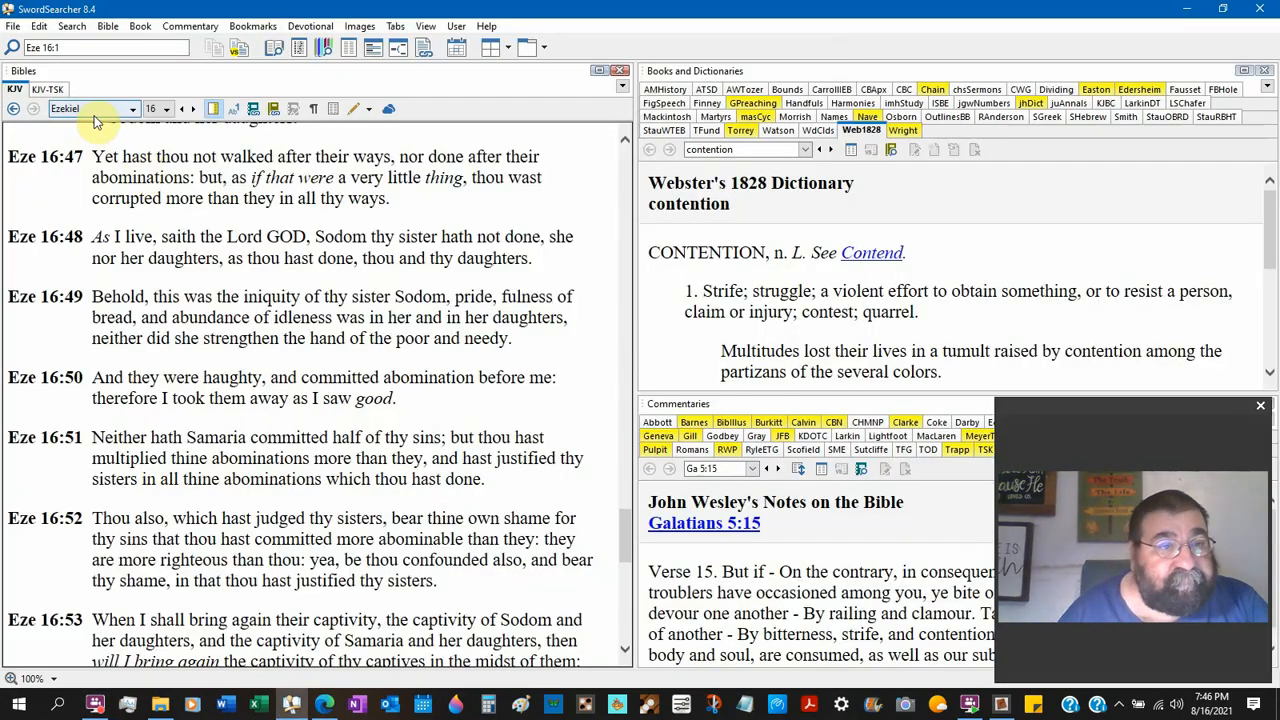
click(90, 108)
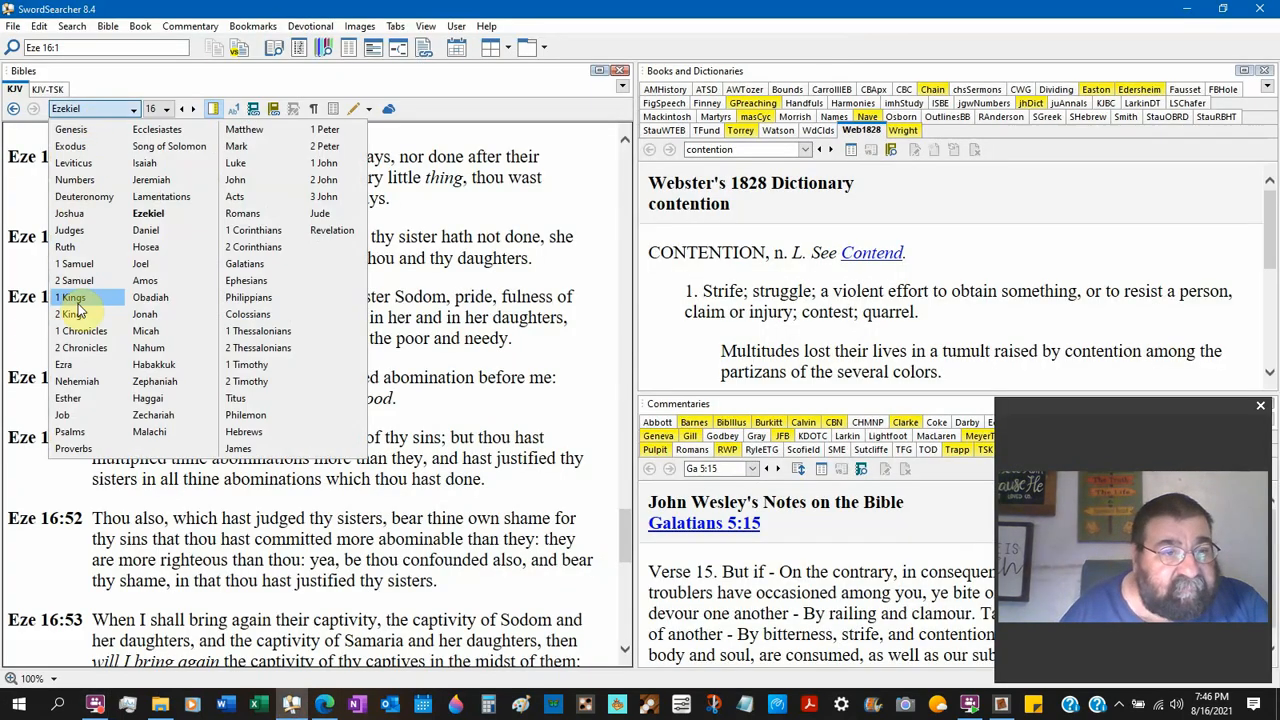
click(72, 314)
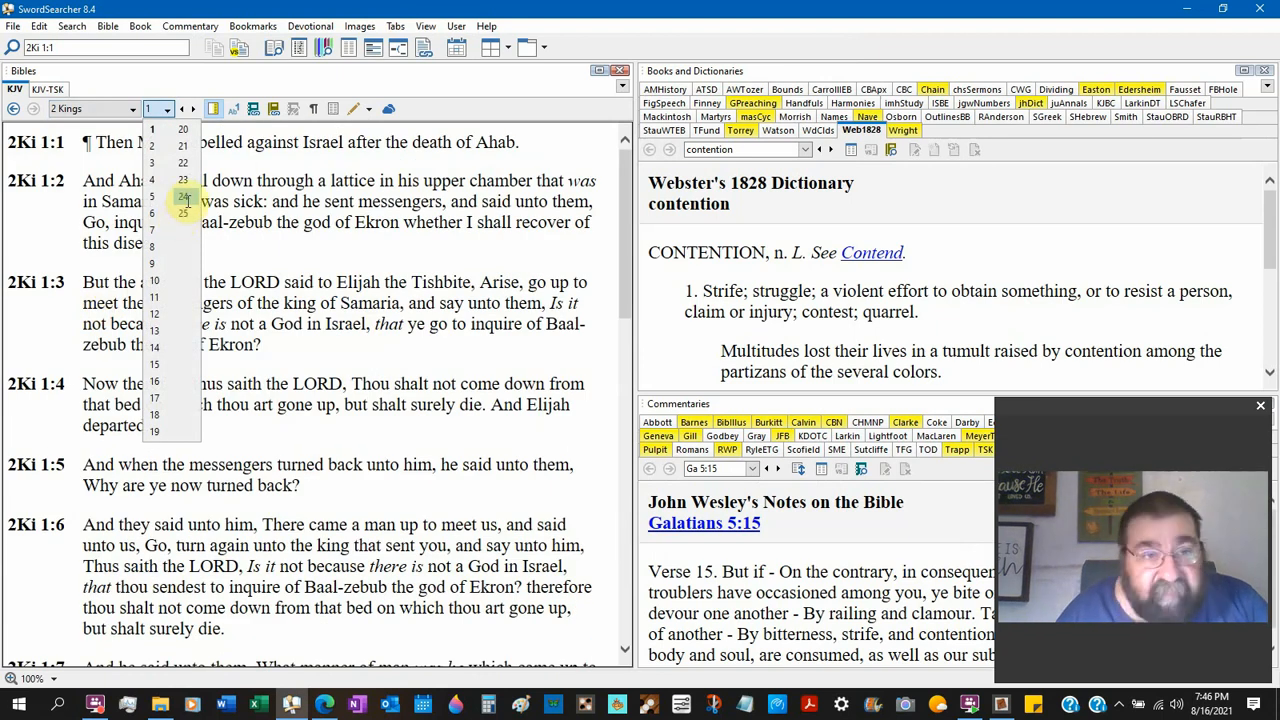
click(184, 196)
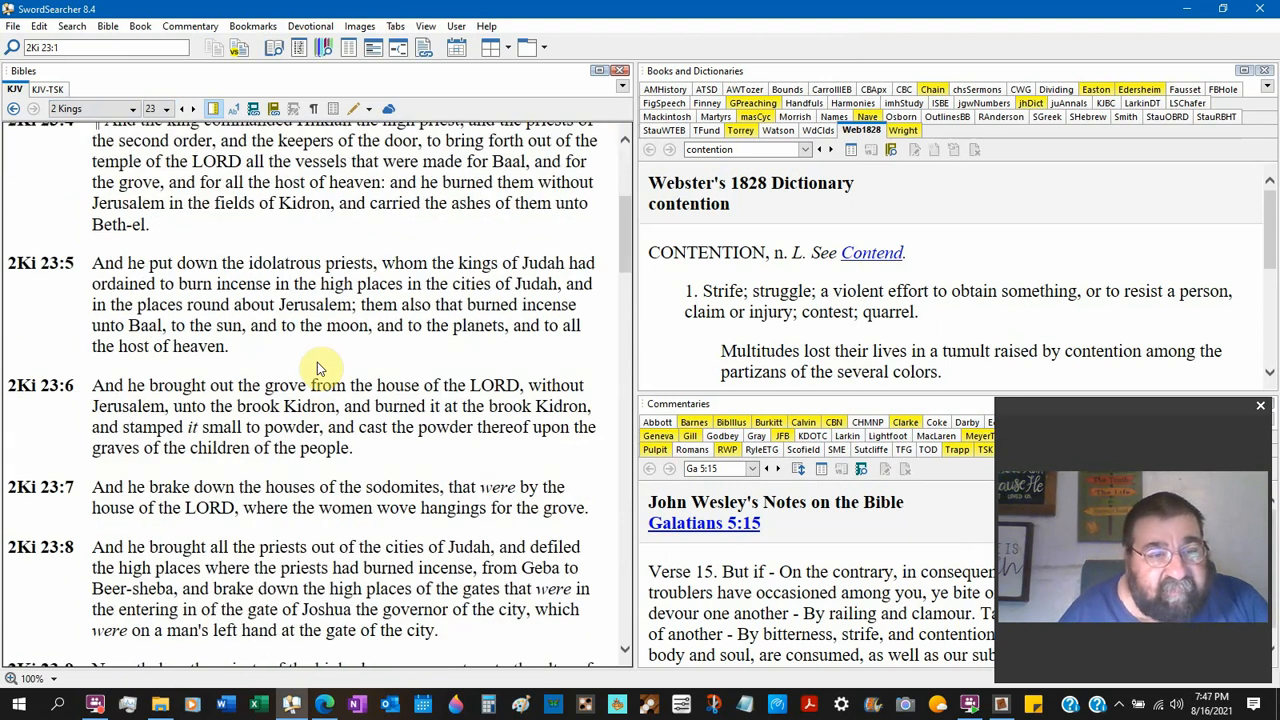
scroll(down, 3)
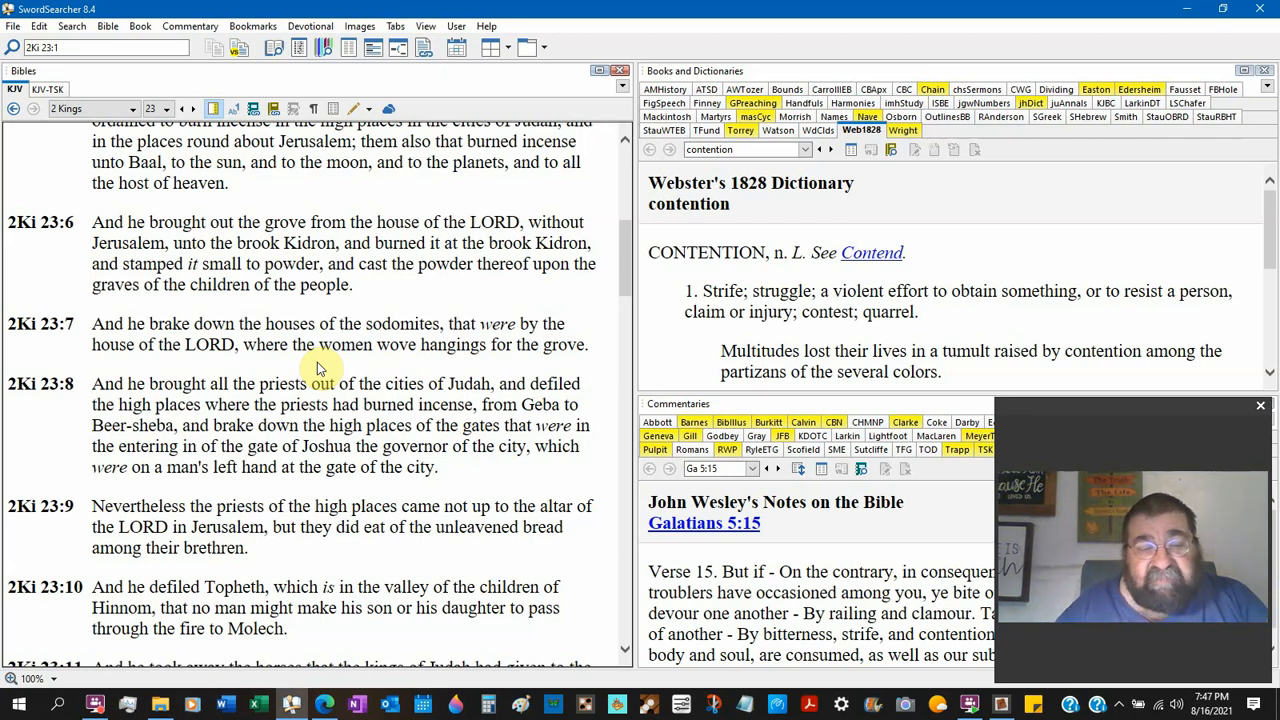
mouse_move(1192, 8)
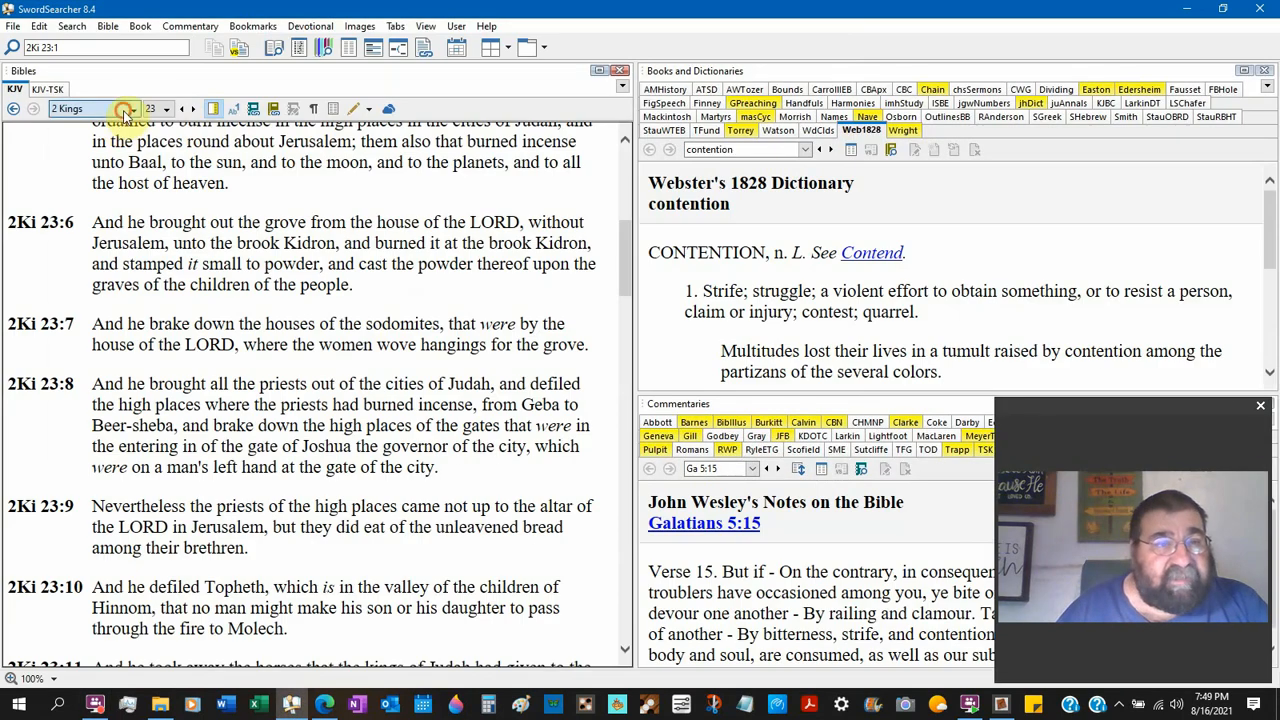
Switch the Bible text to Revelation and scroll through chapter 3.
click(138, 108)
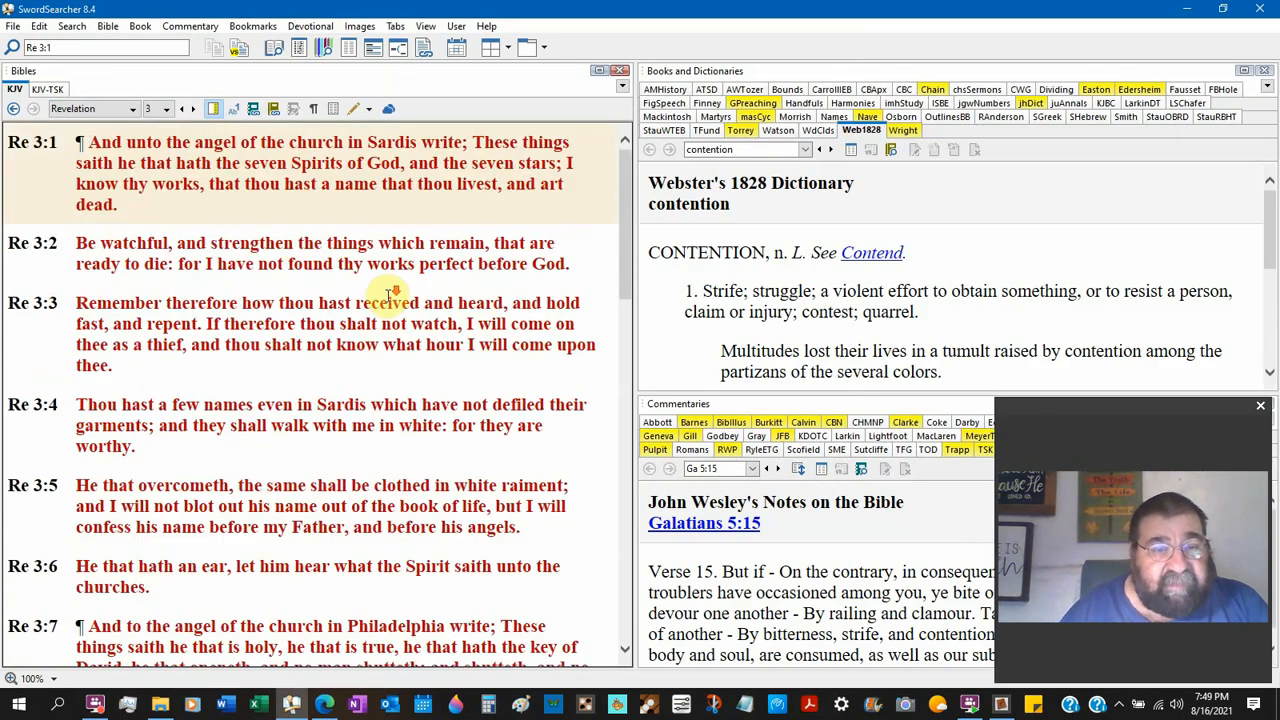
scroll(down, 3)
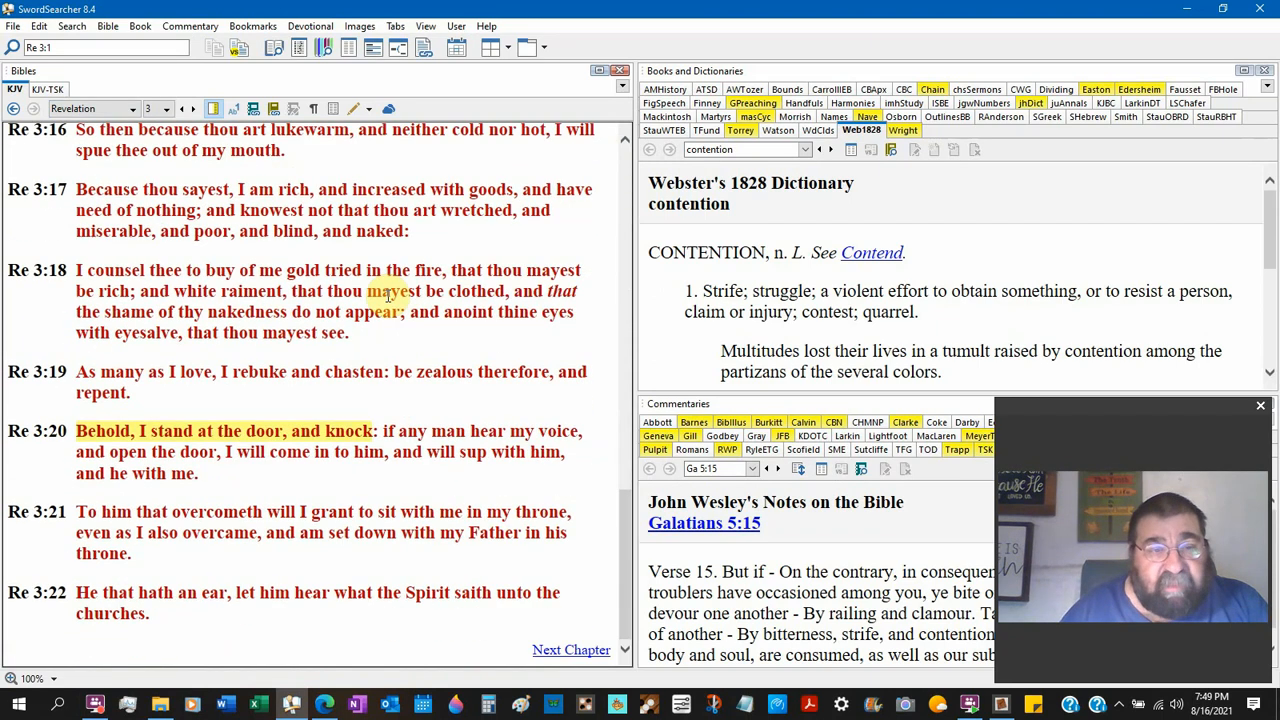
scroll(up, 3)
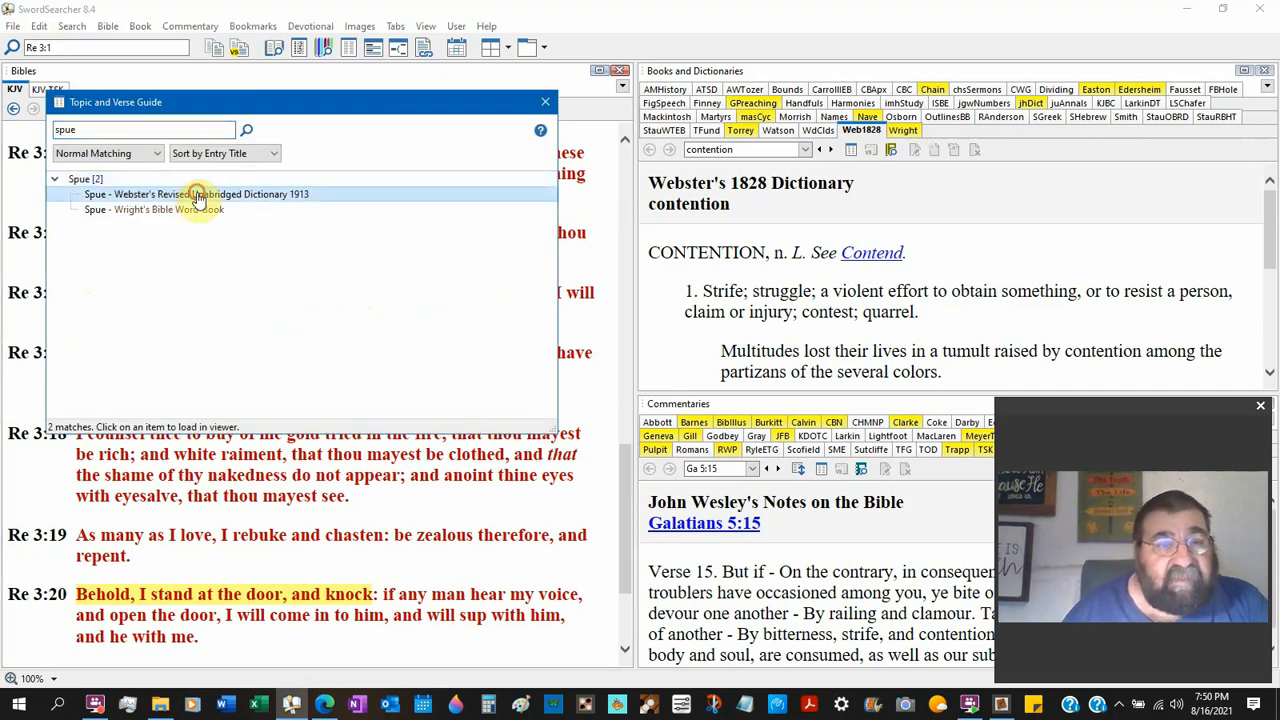
Load the Webster's 1913 'spew' entry beside Revelation 3:16 and scroll its meanings.
click(196, 194)
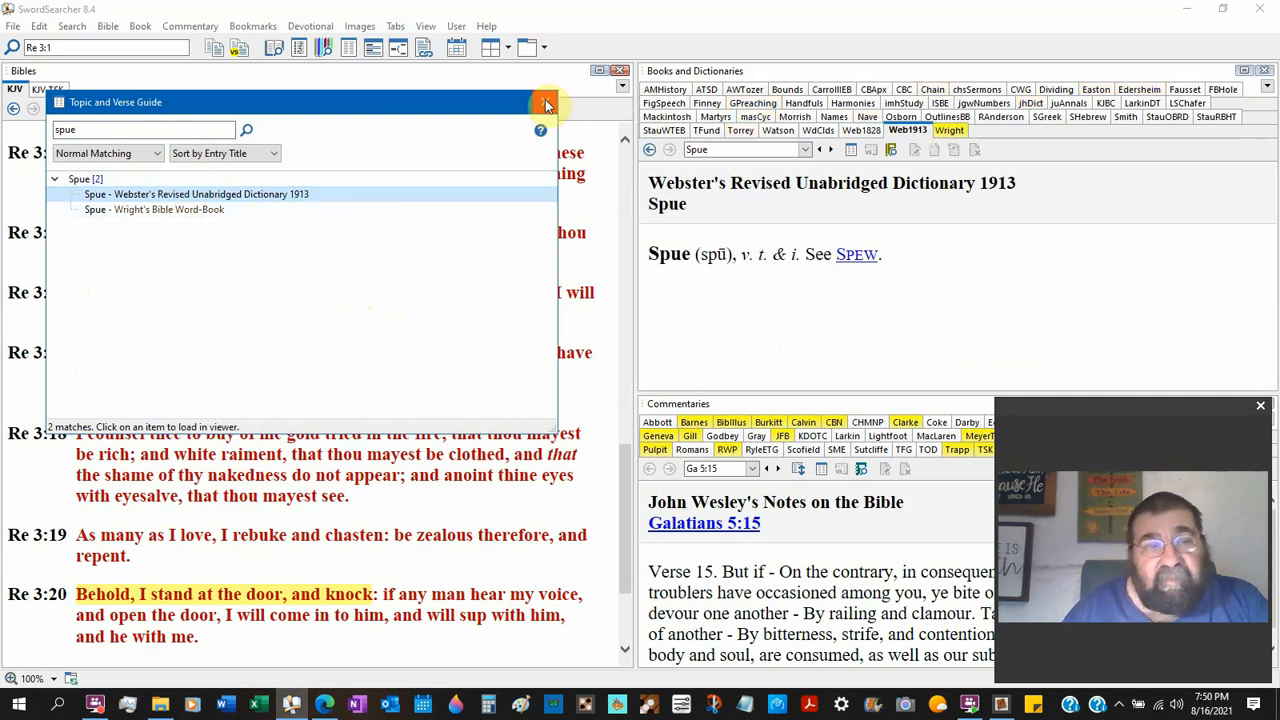
click(544, 102)
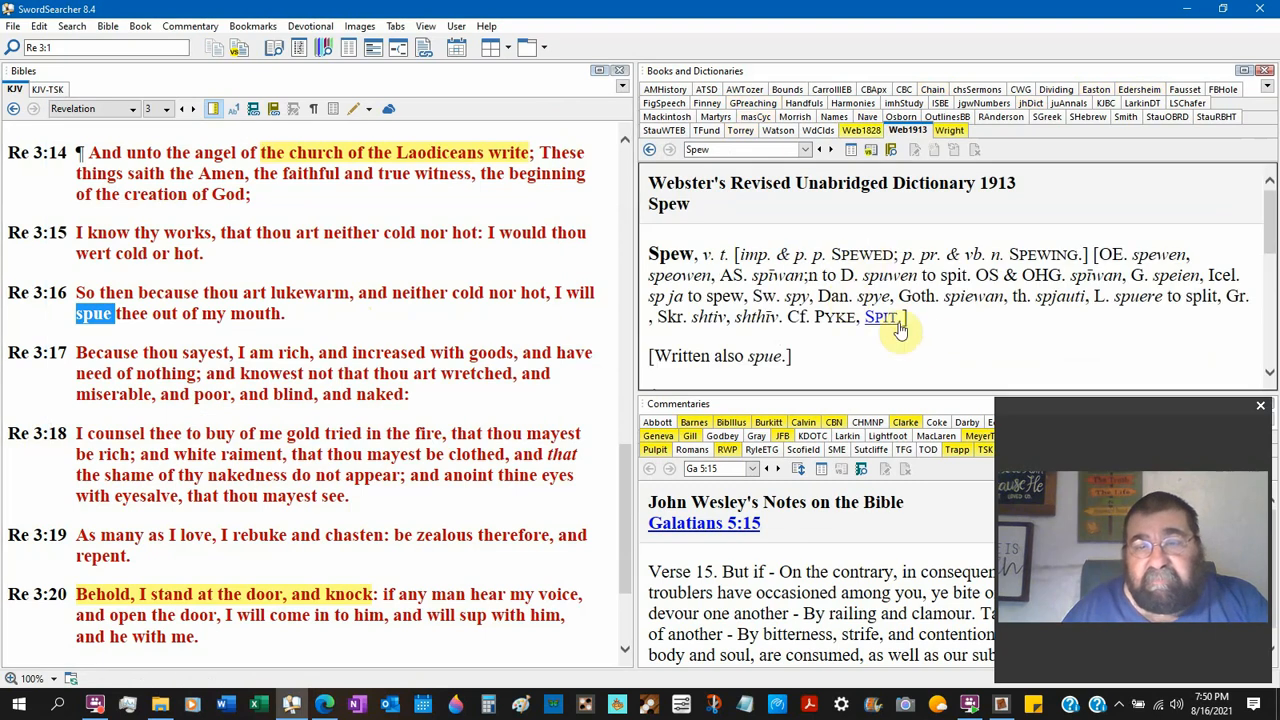
mouse_move(940, 344)
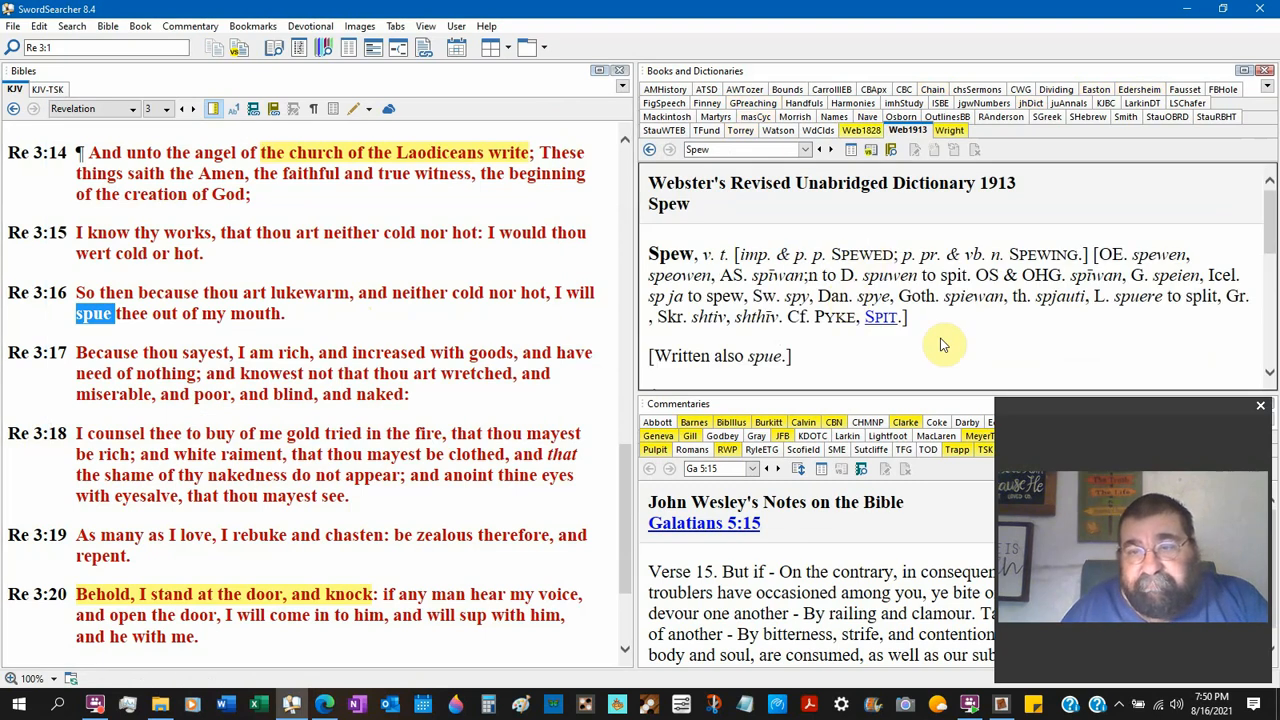
scroll(down, 3)
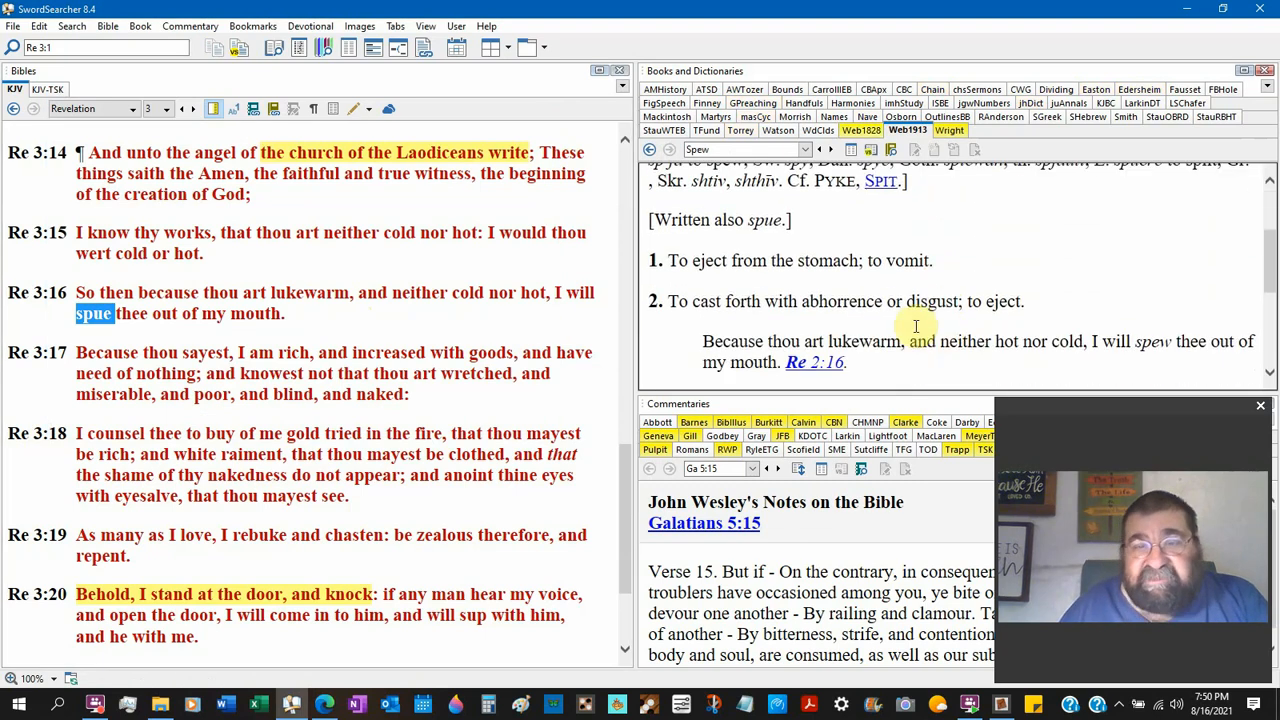
mouse_move(964, 284)
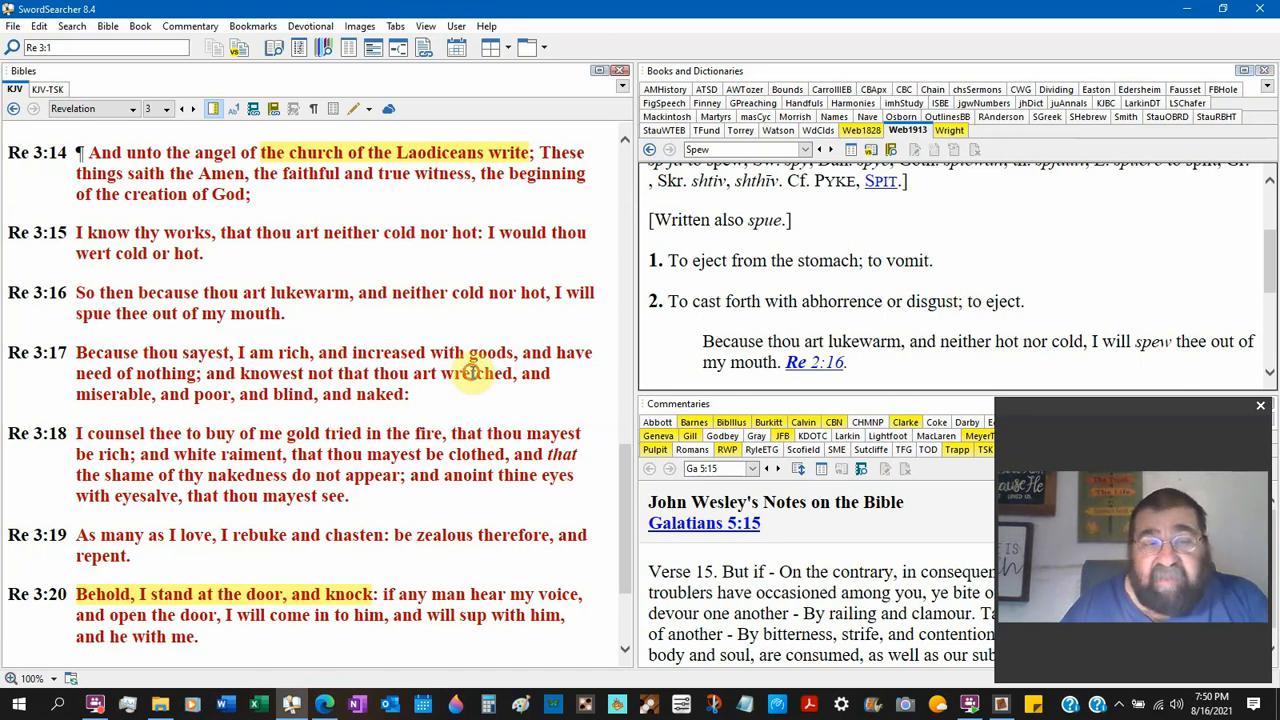
Scroll the 'wretched' search results listing Webster's 1828 and 1913 matches.
scroll(down, 3)
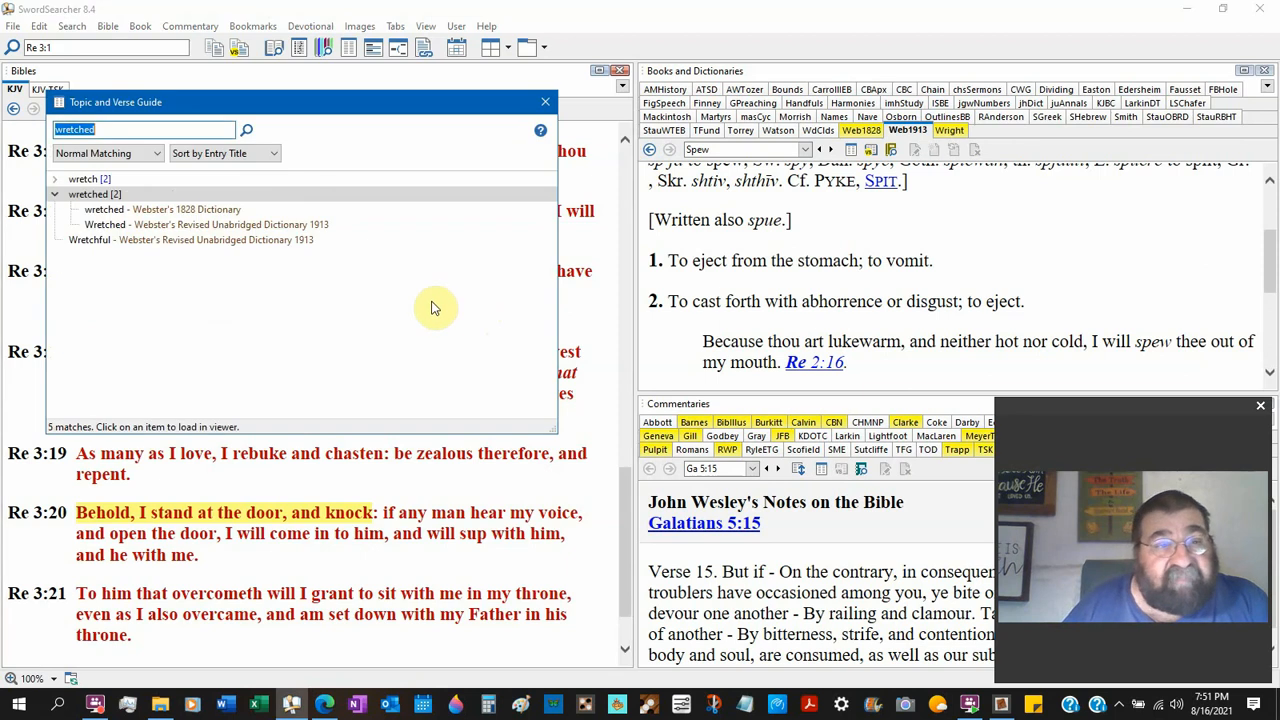
Load the Webster's 1828 'wretched' entry beside Revelation 3:17 and dismiss the guide.
click(186, 210)
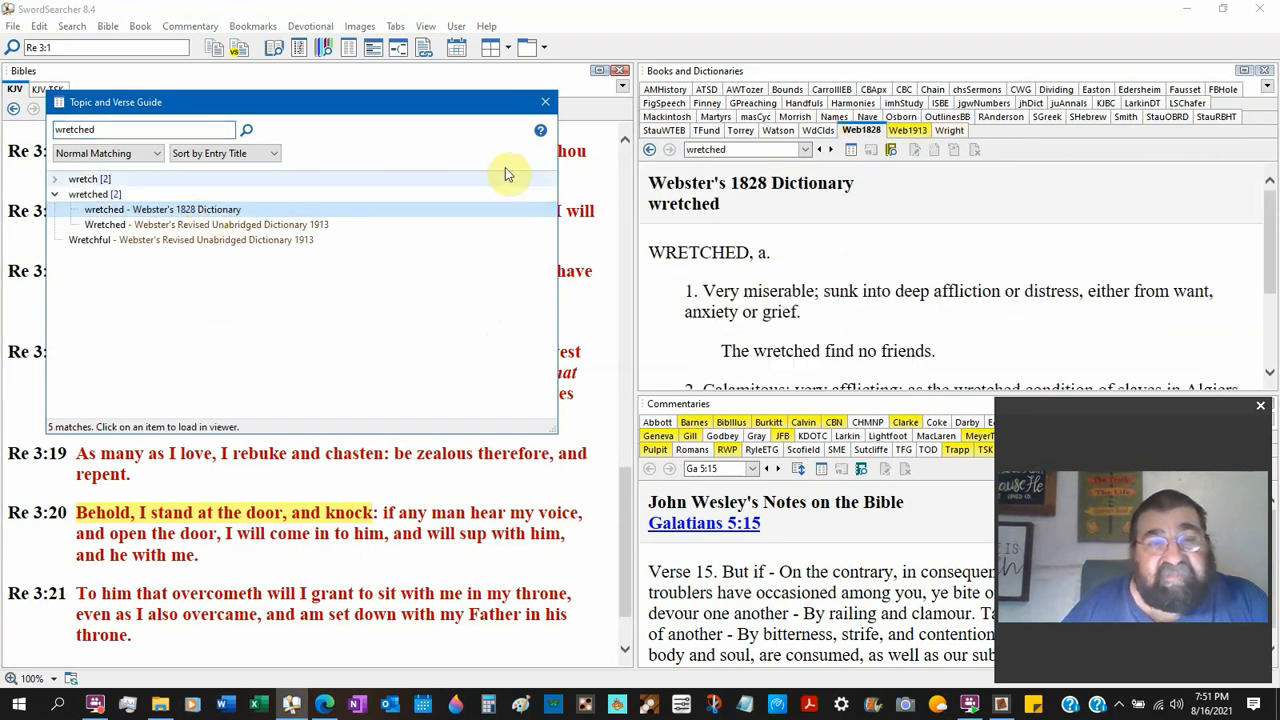
click(544, 100)
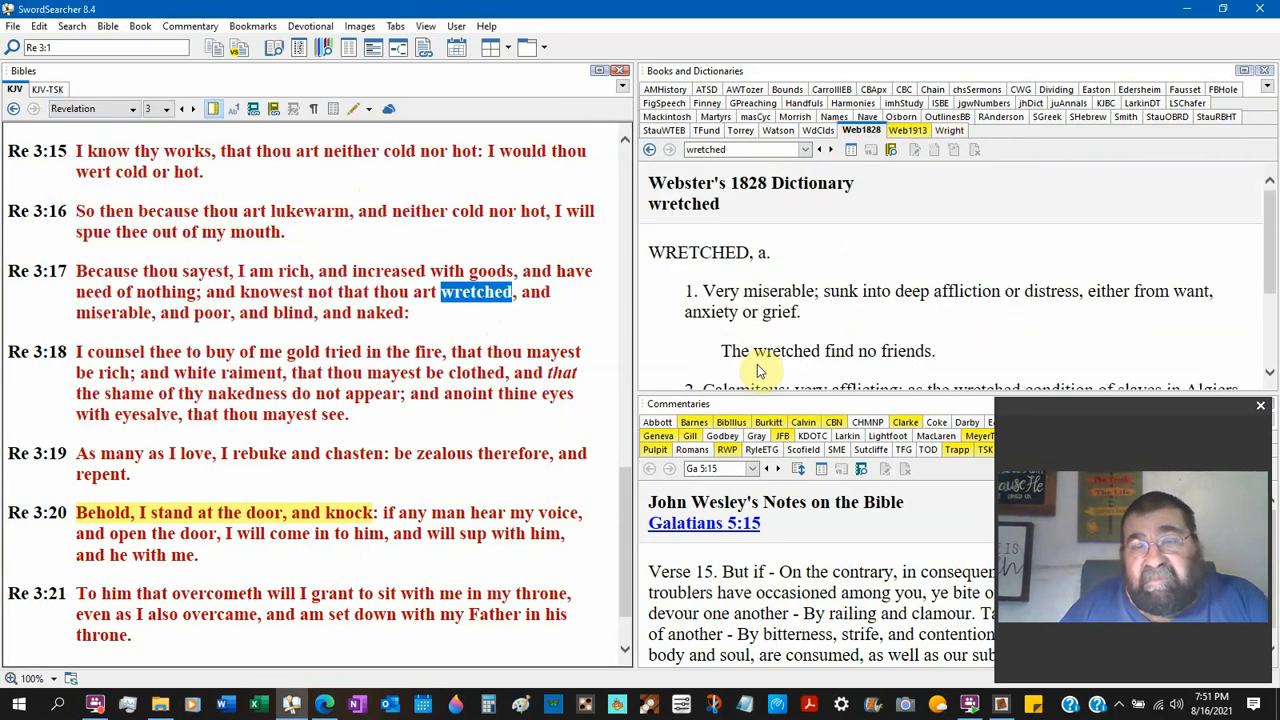
mouse_move(756, 376)
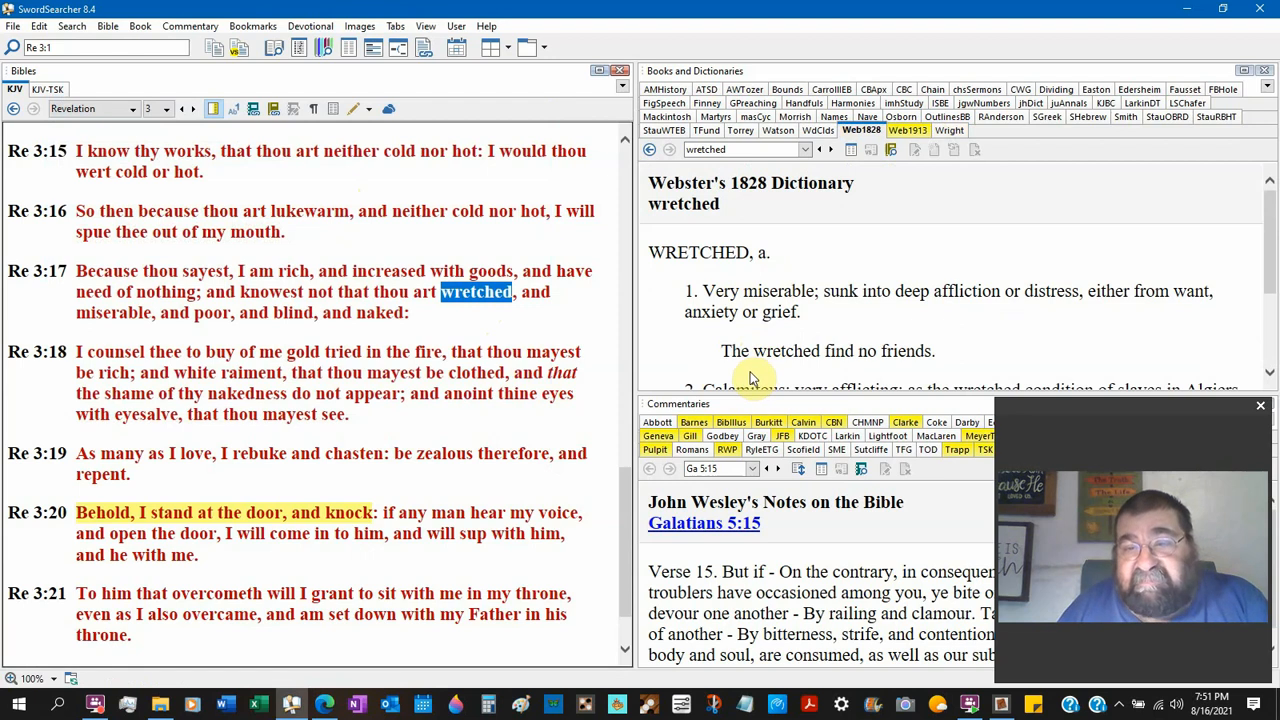